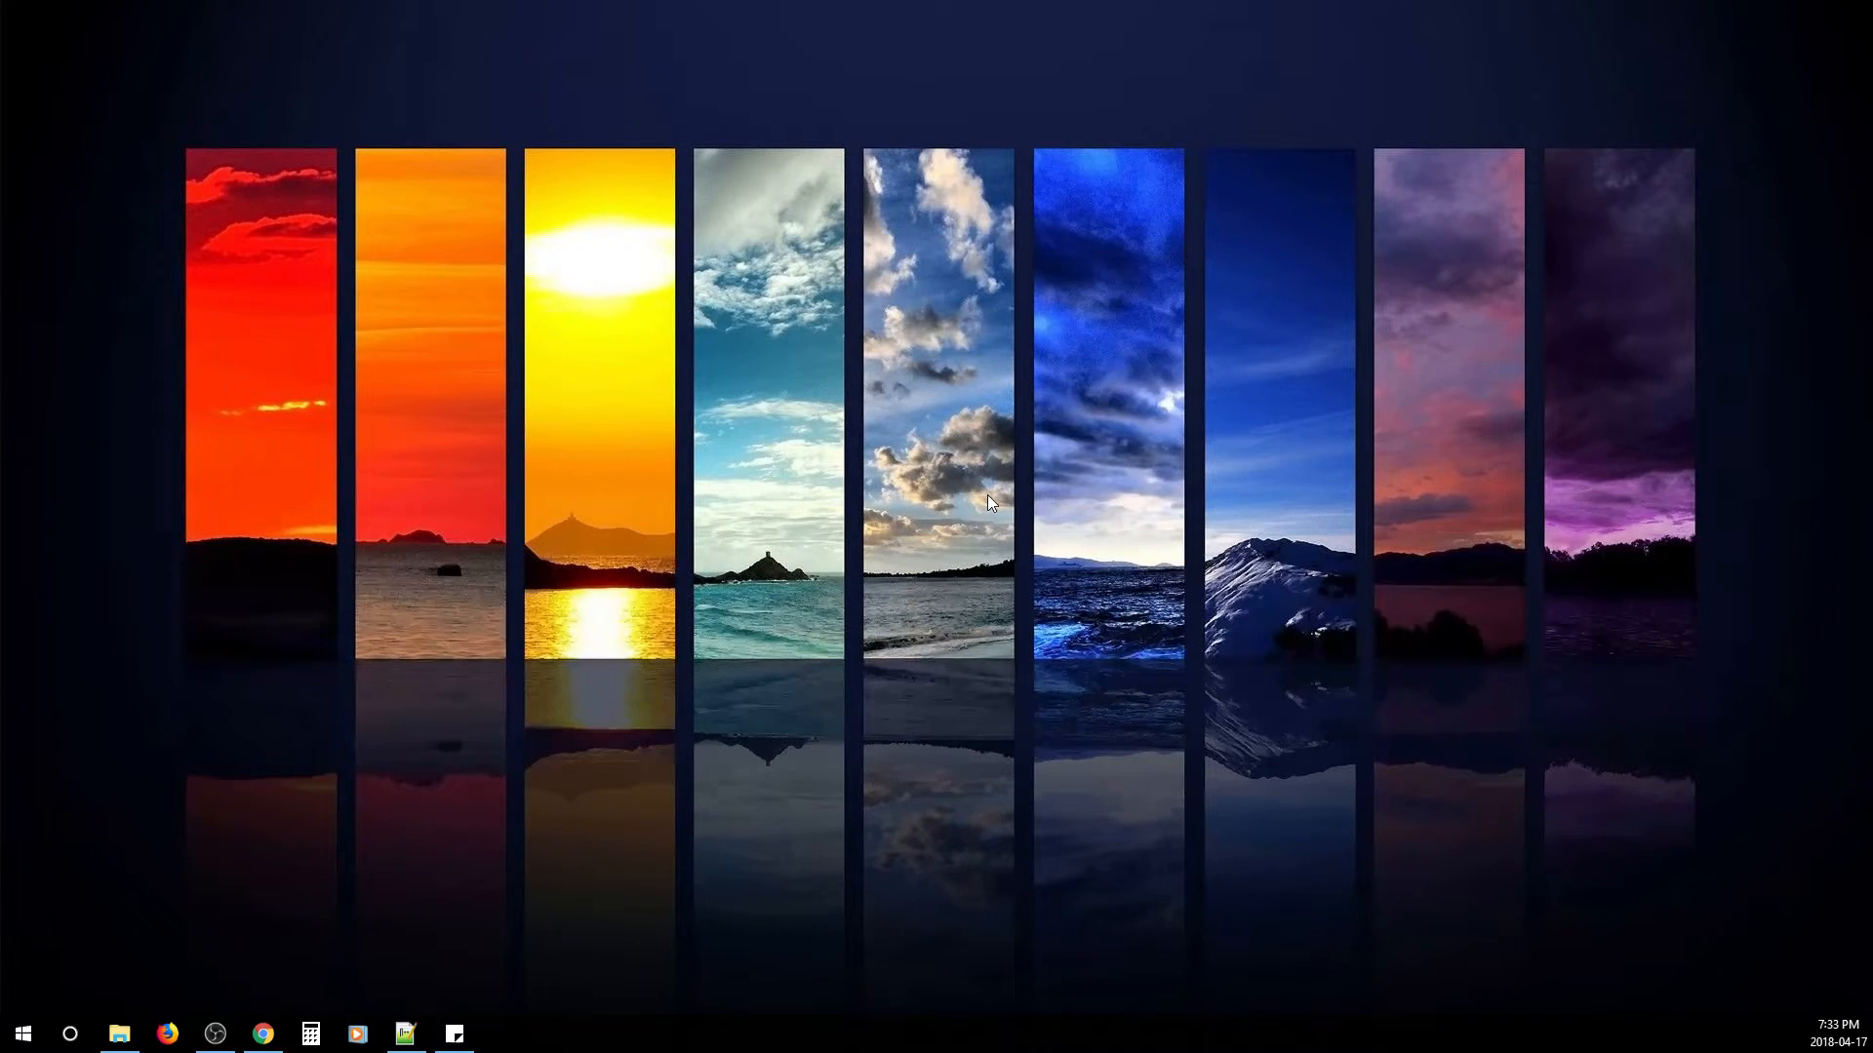
pyautogui.moveTo(781, 520)
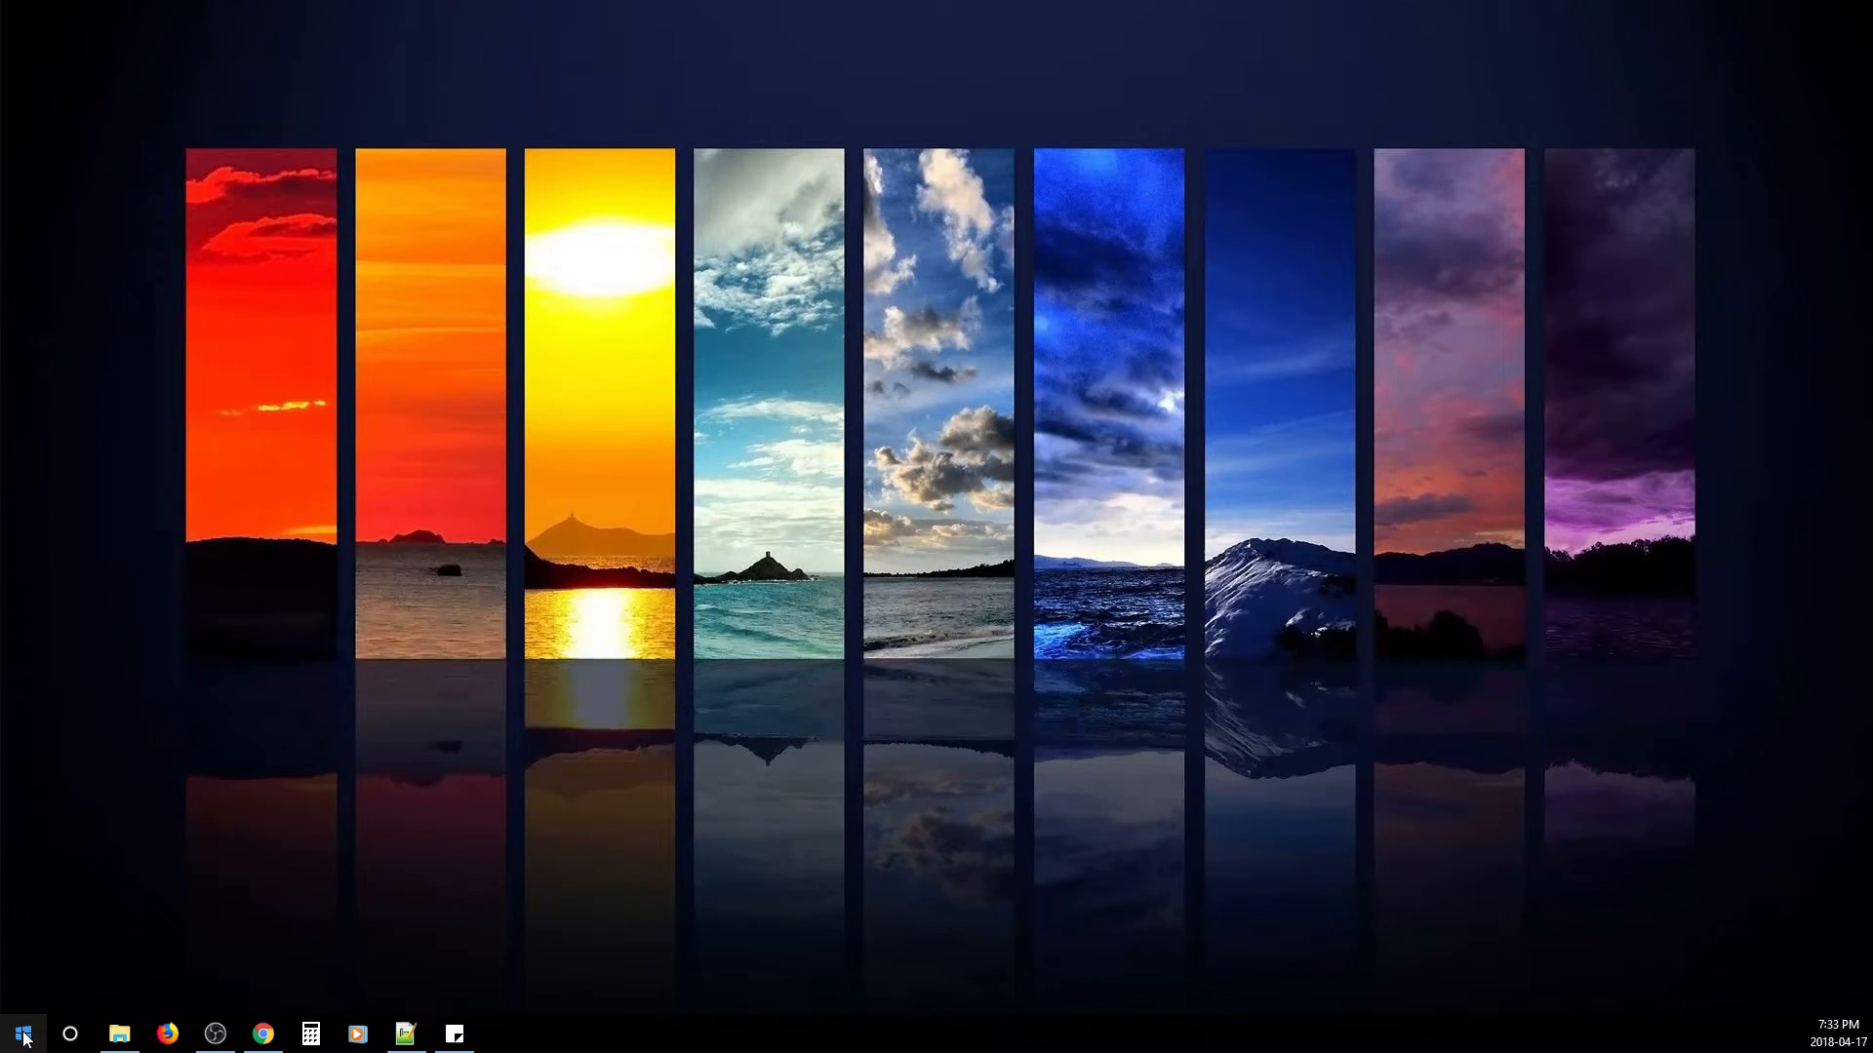
# - Turn off 'Allow downloads from other PCs' in Delivery Optimization, then return to Advanced options
pyautogui.click(21, 1033)
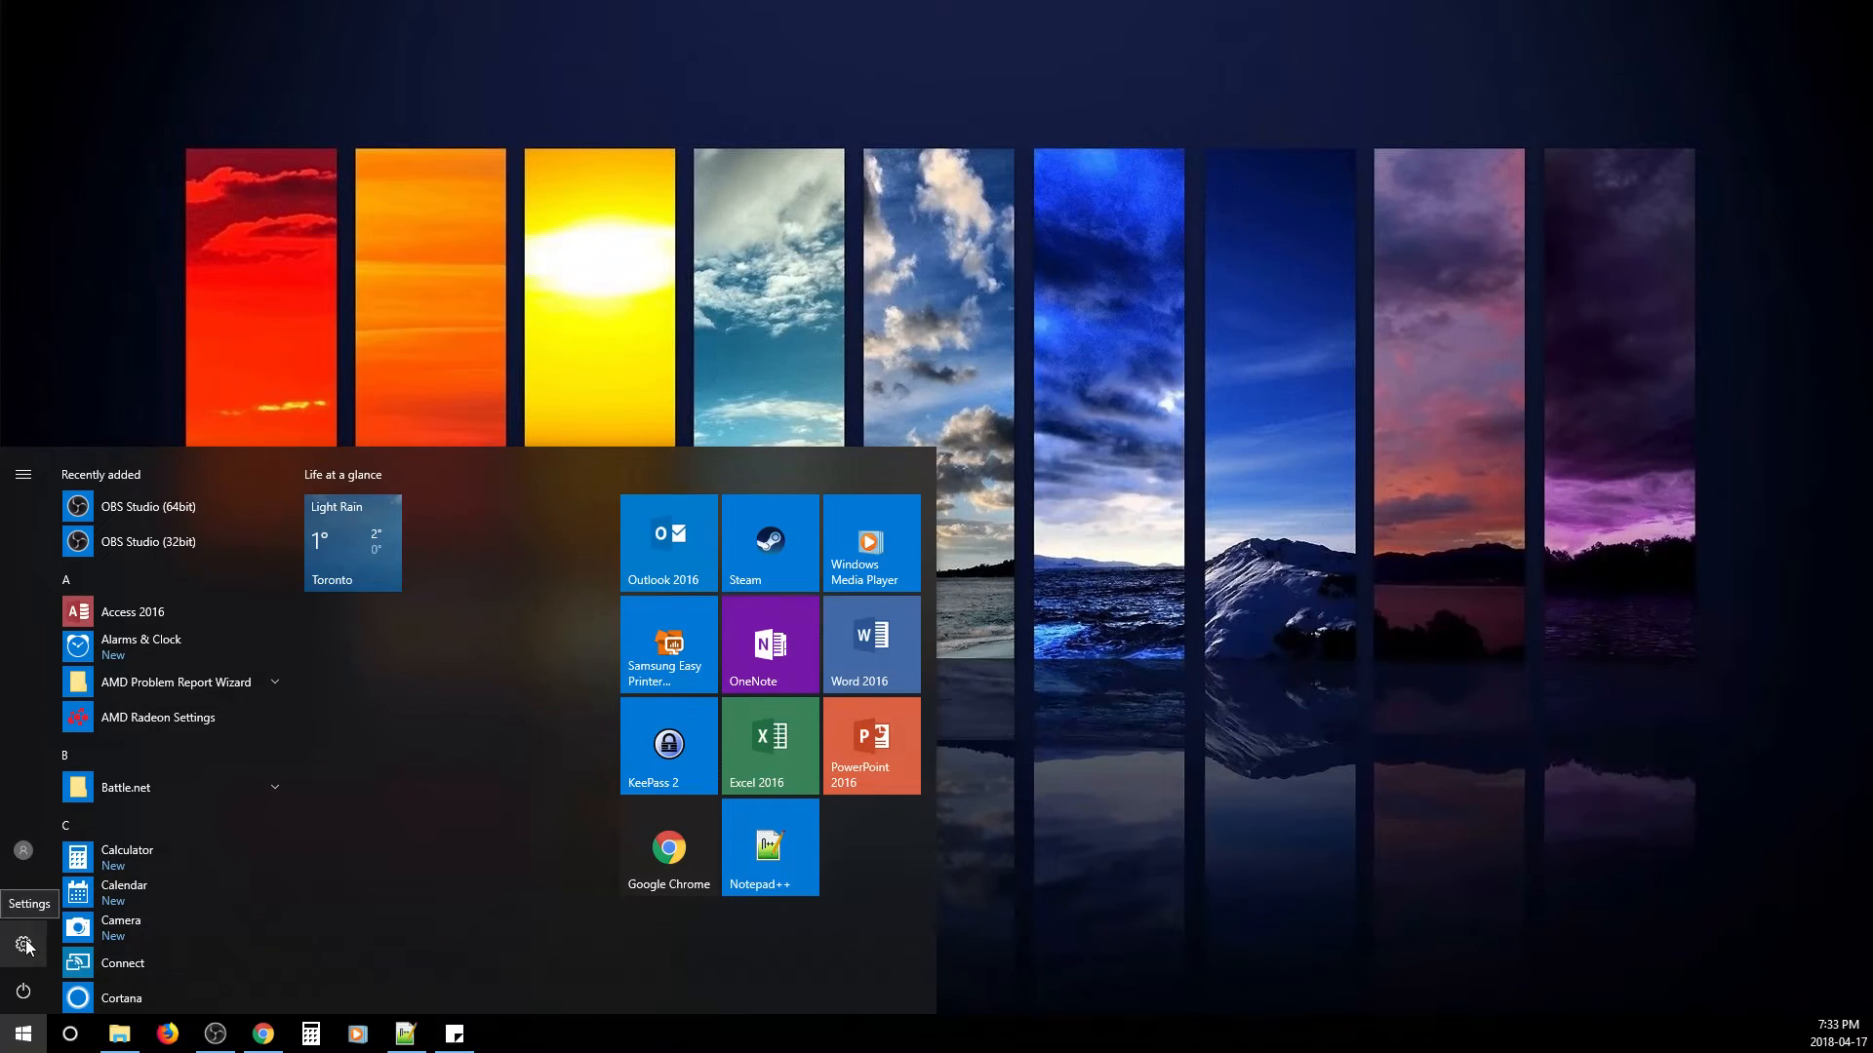
pyautogui.click(22, 945)
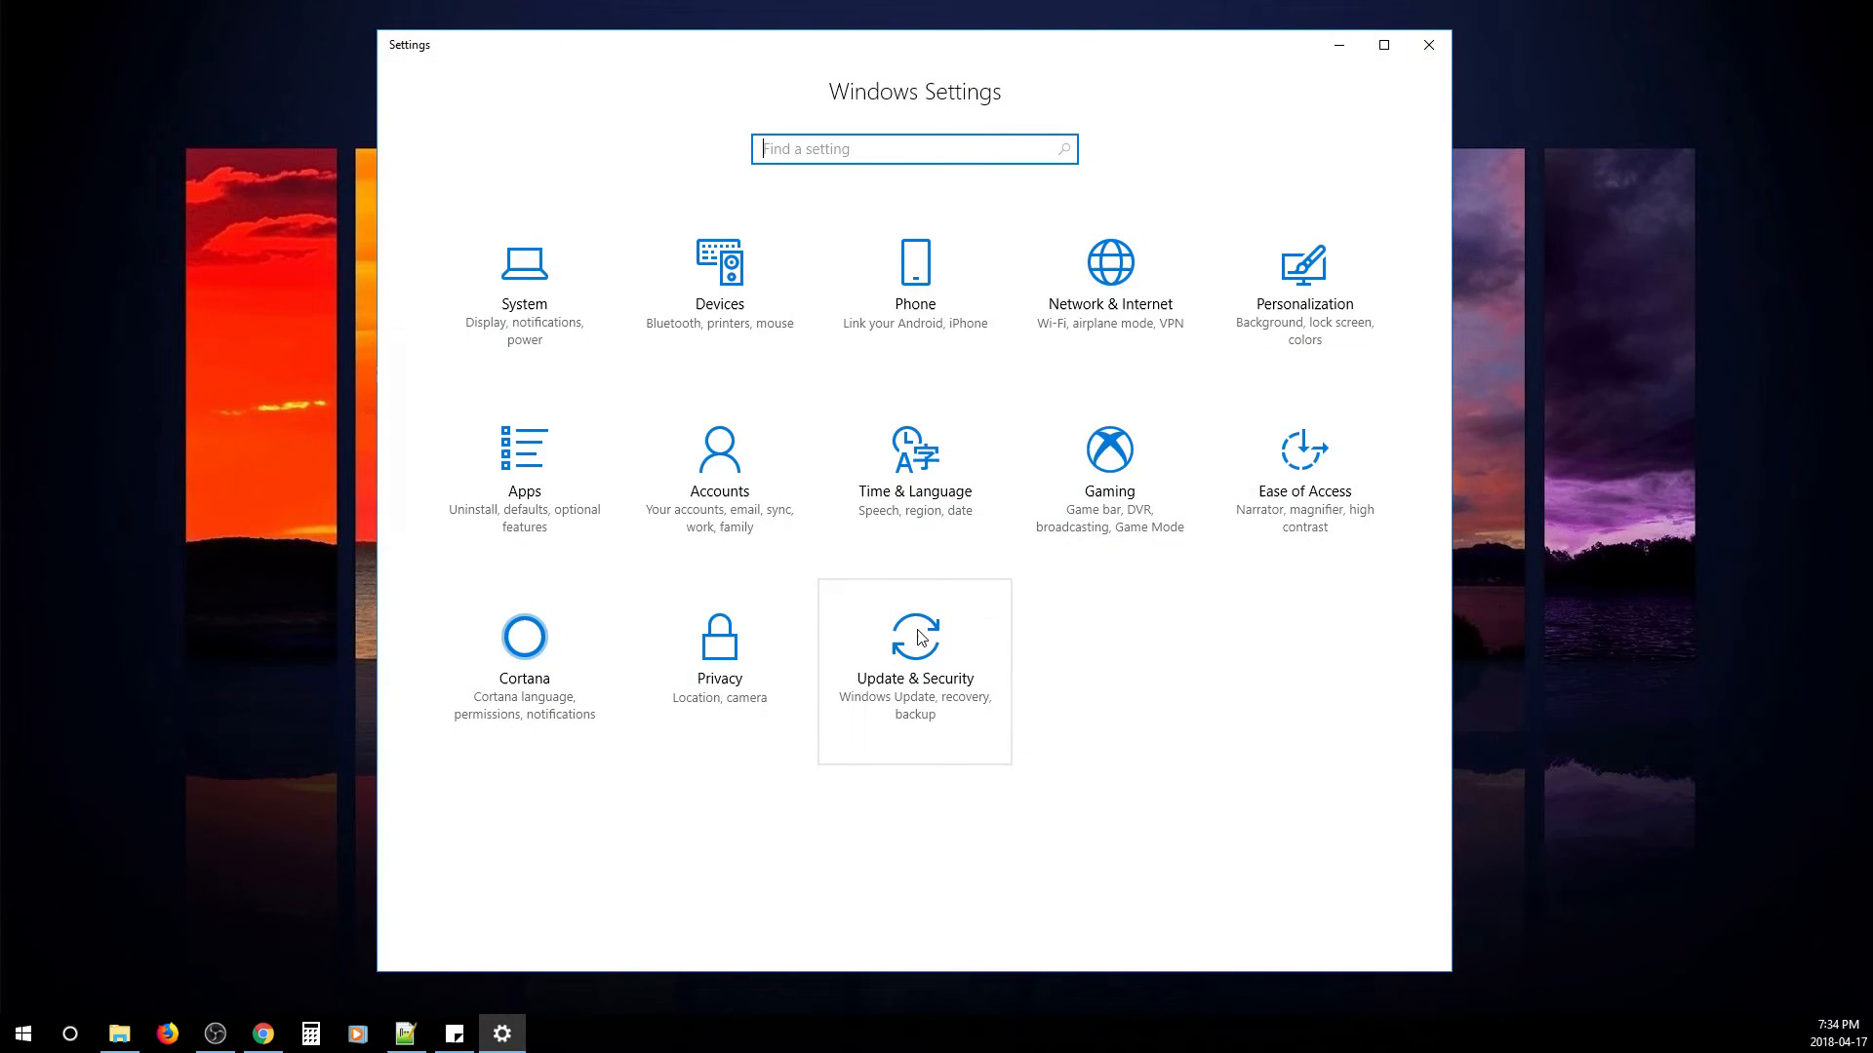
pyautogui.click(913, 645)
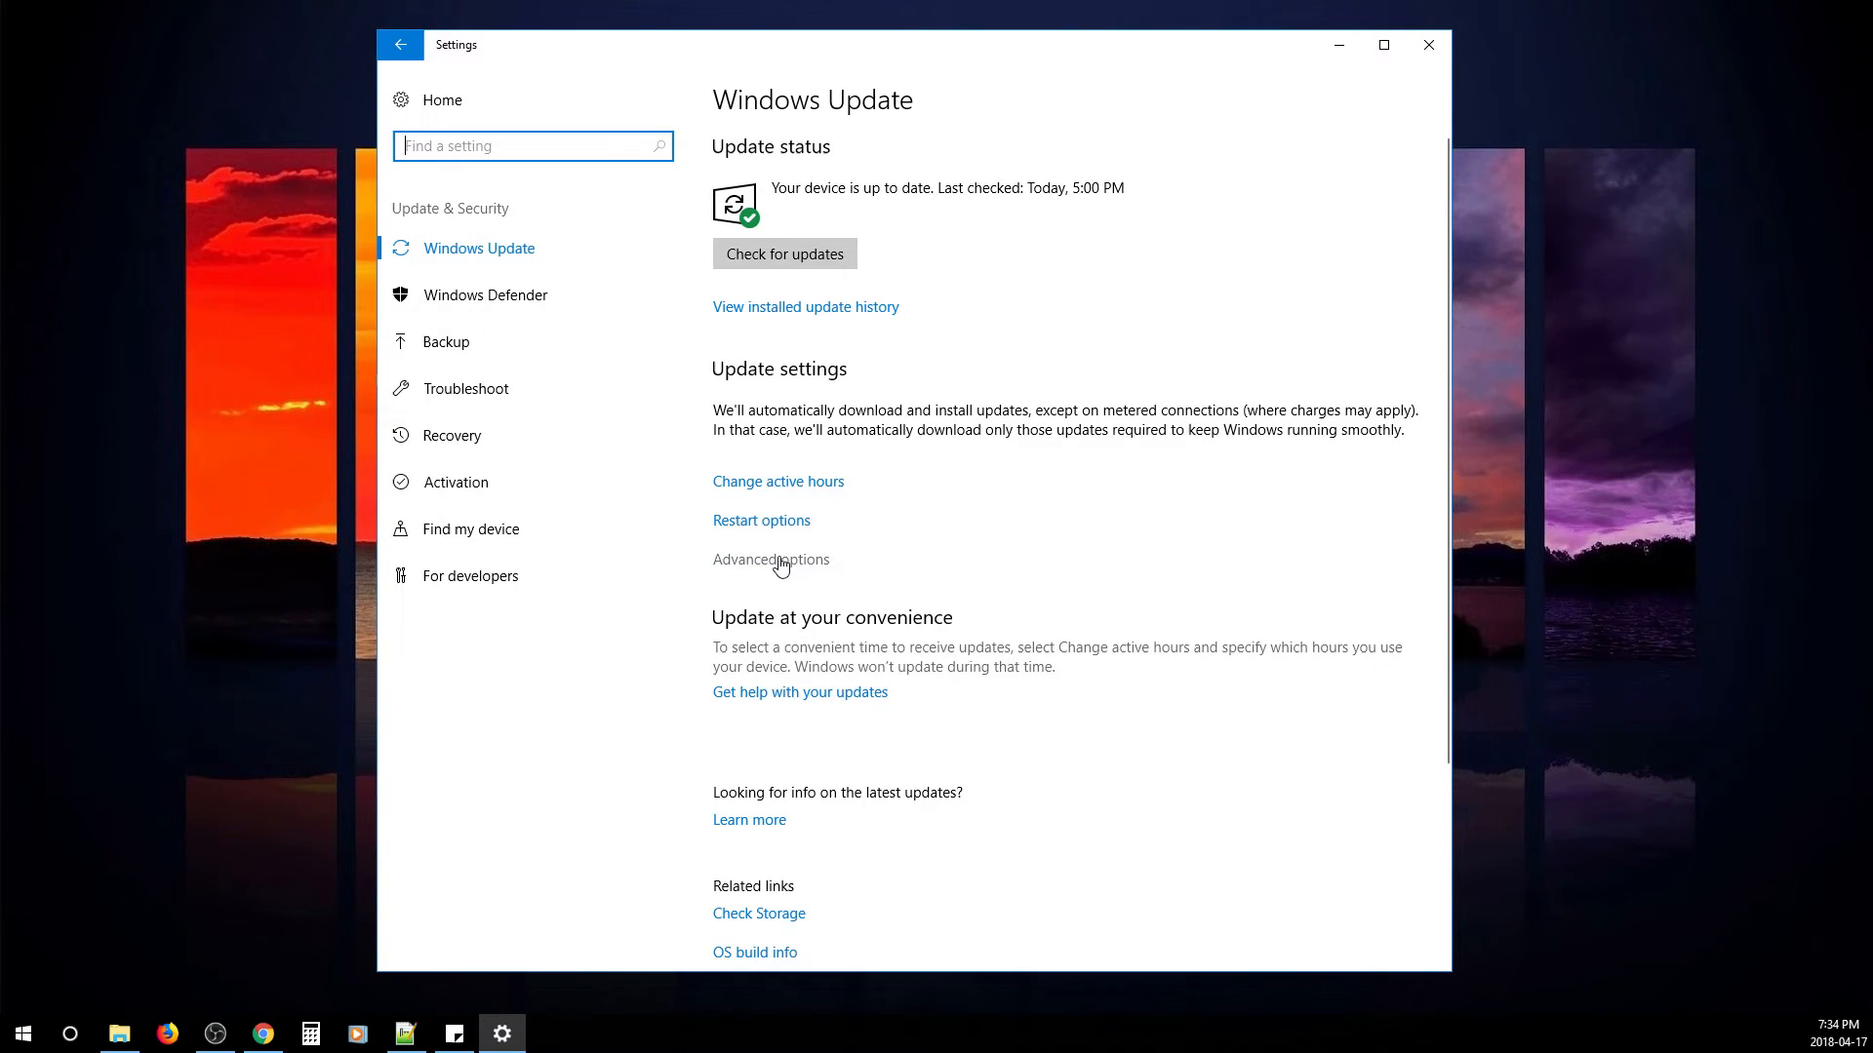
pyautogui.click(771, 559)
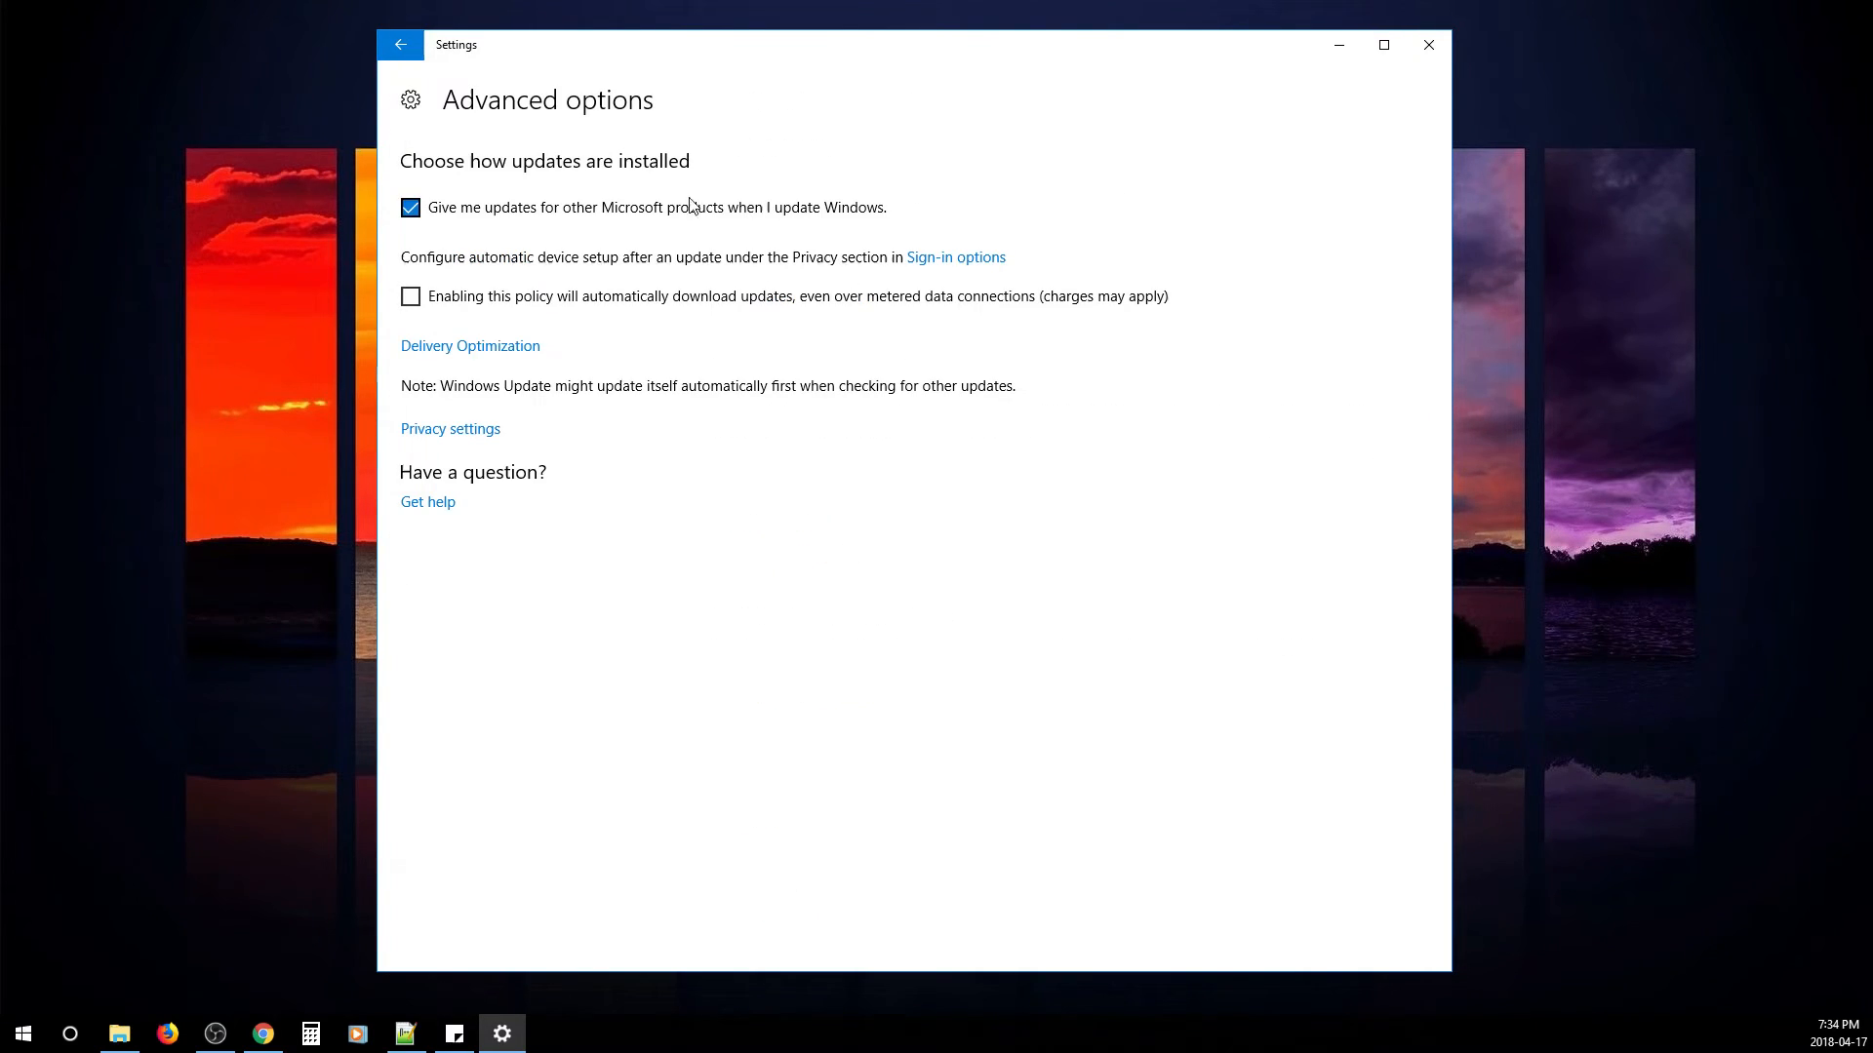
pyautogui.click(469, 346)
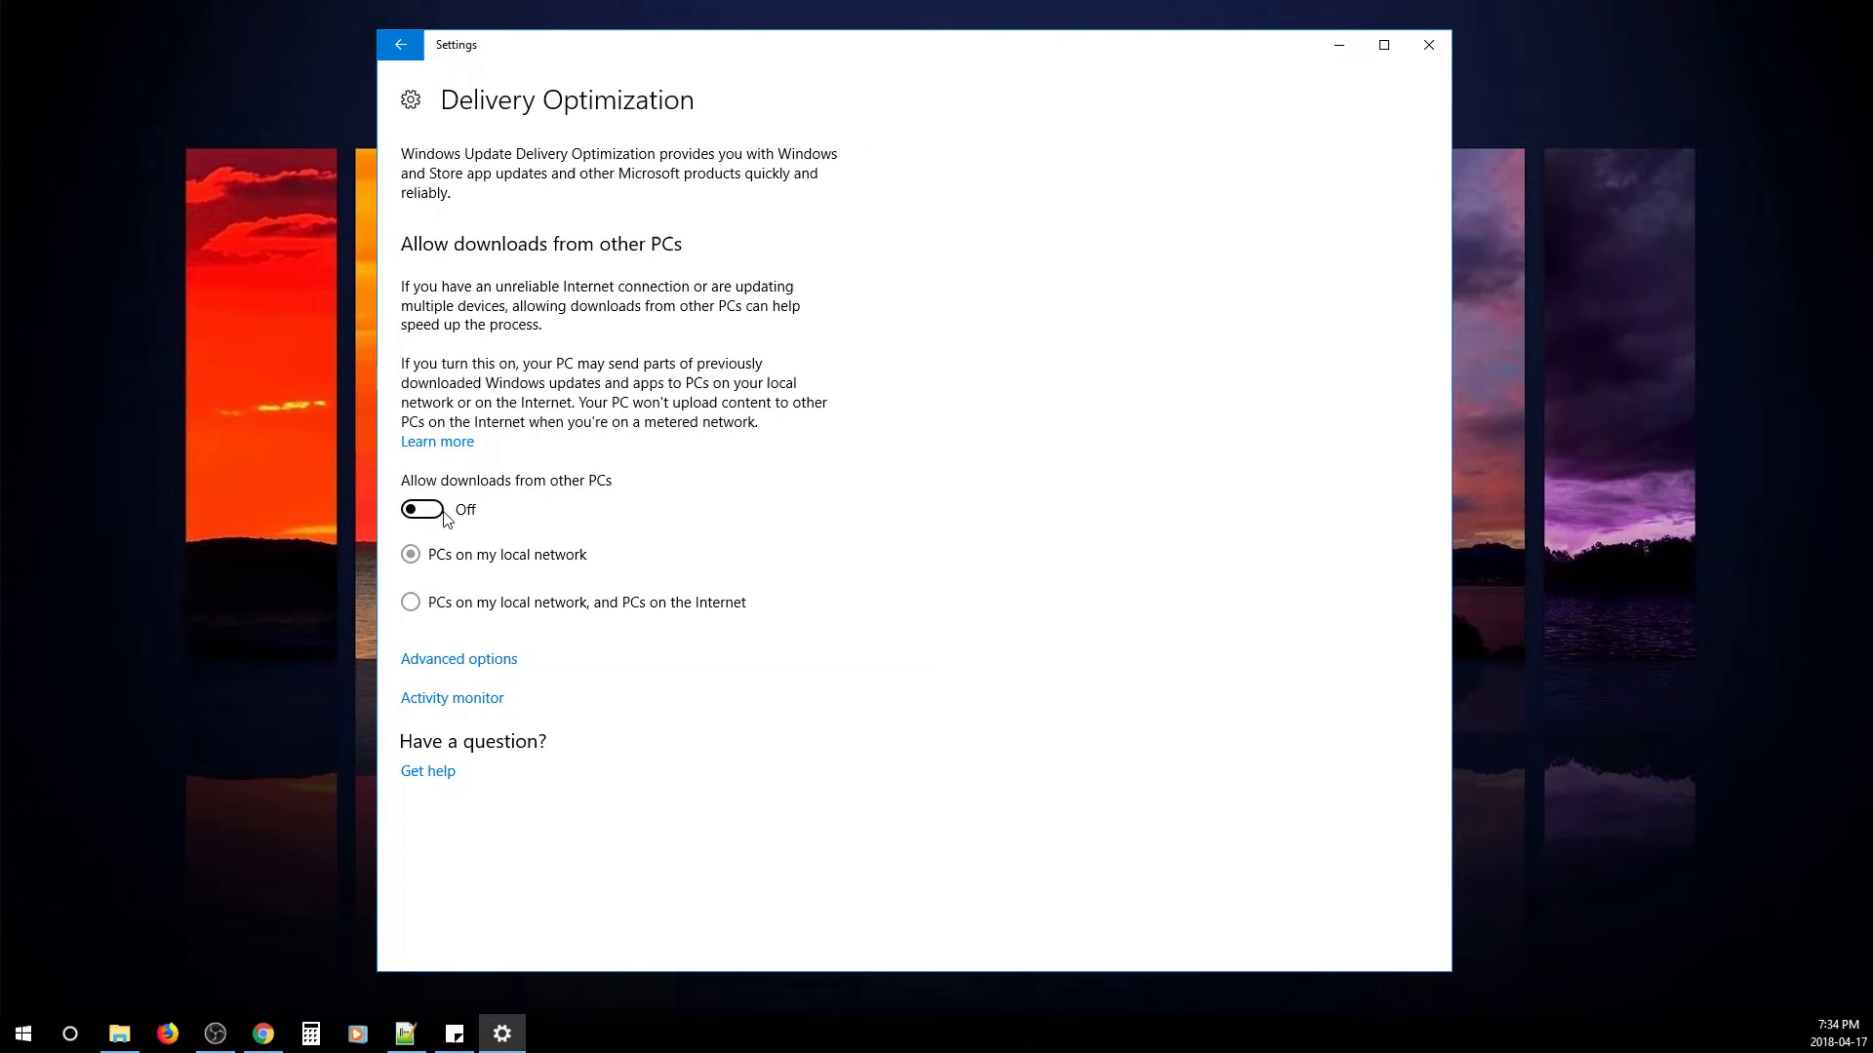
pyautogui.click(400, 44)
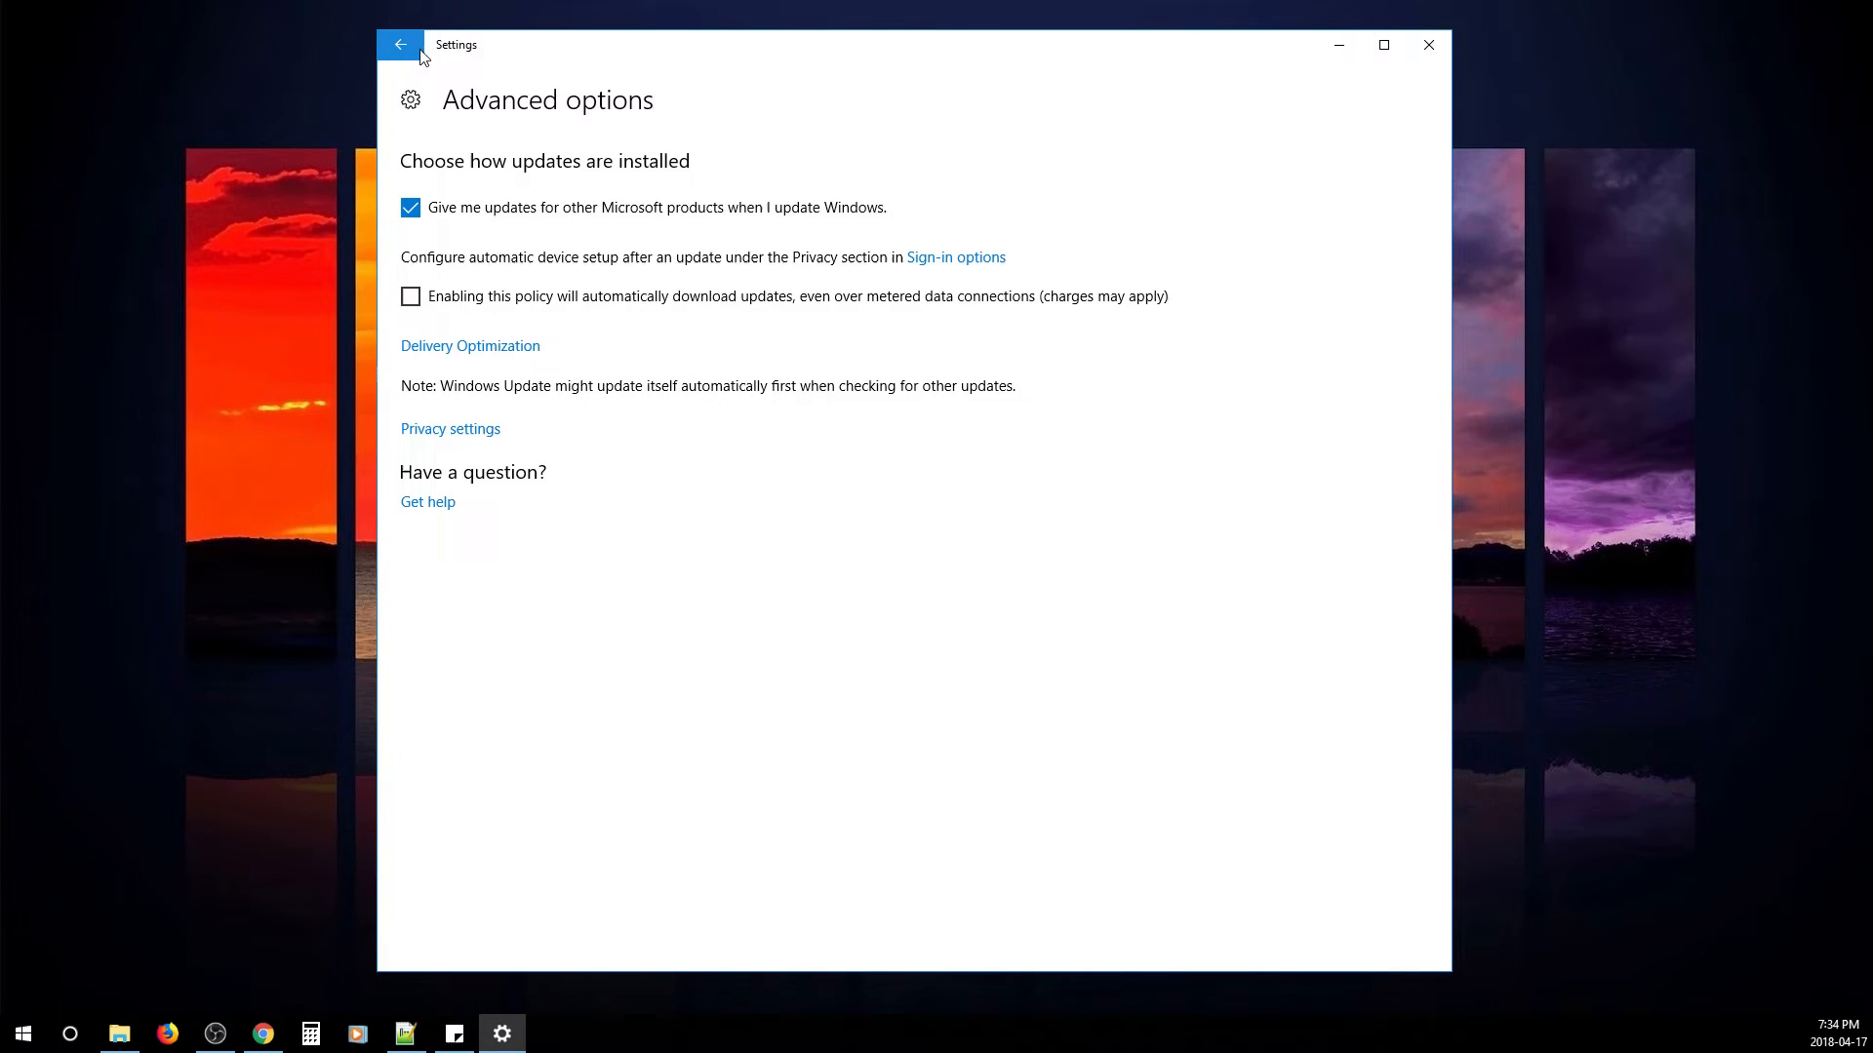
# - Check that General, Camera, Email and Radios privacy permissions are off, then go back
pyautogui.click(399, 44)
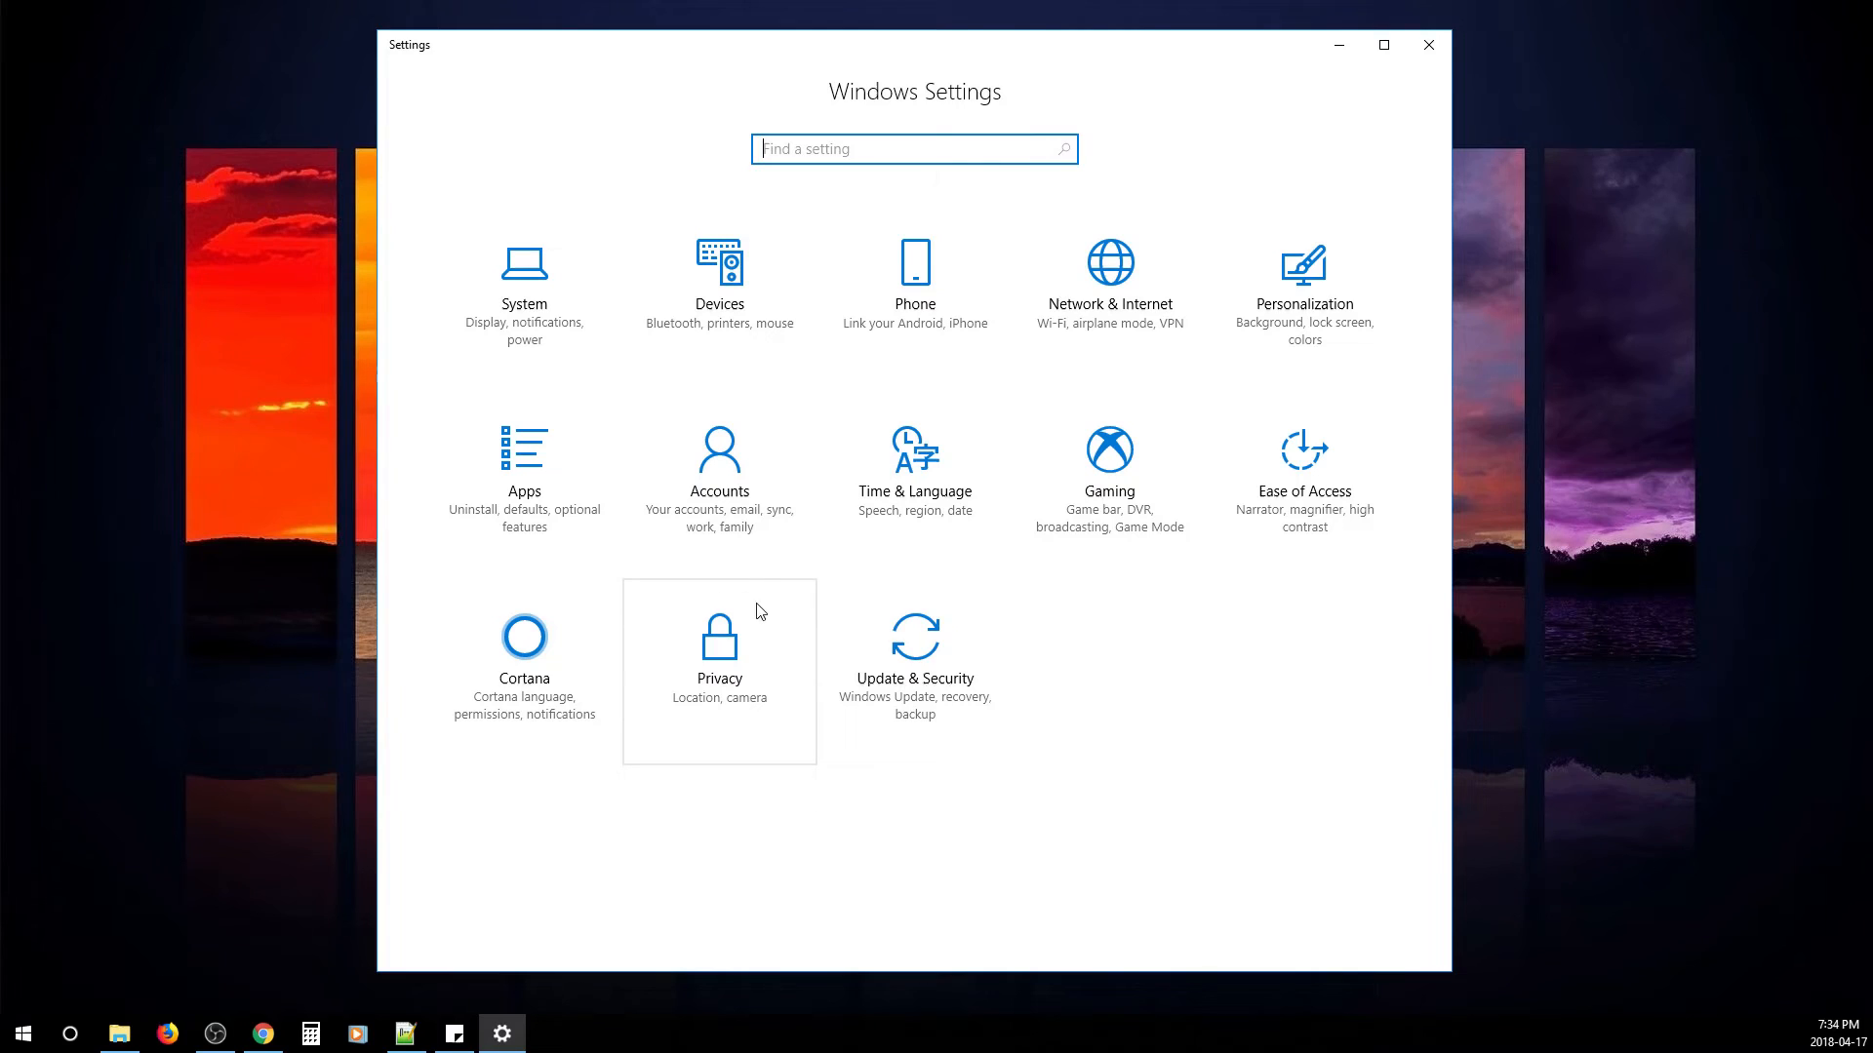
pyautogui.click(719, 644)
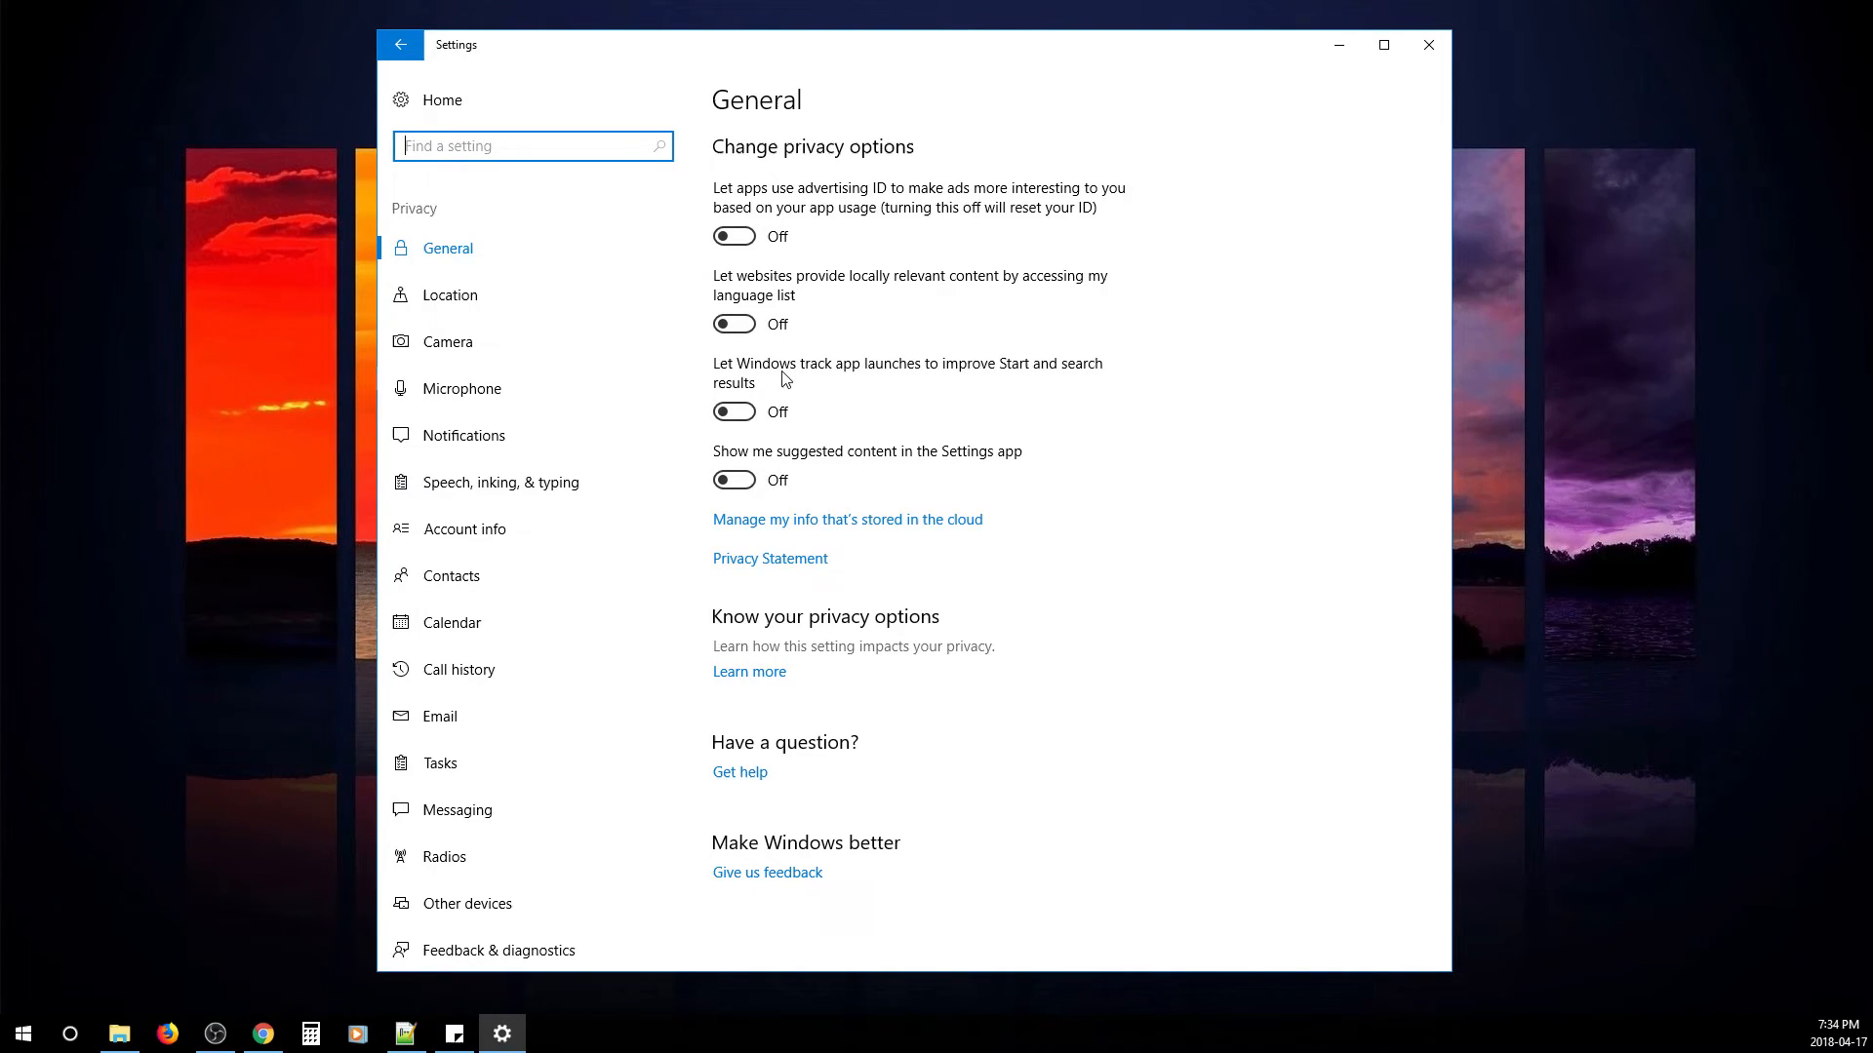
pyautogui.click(447, 341)
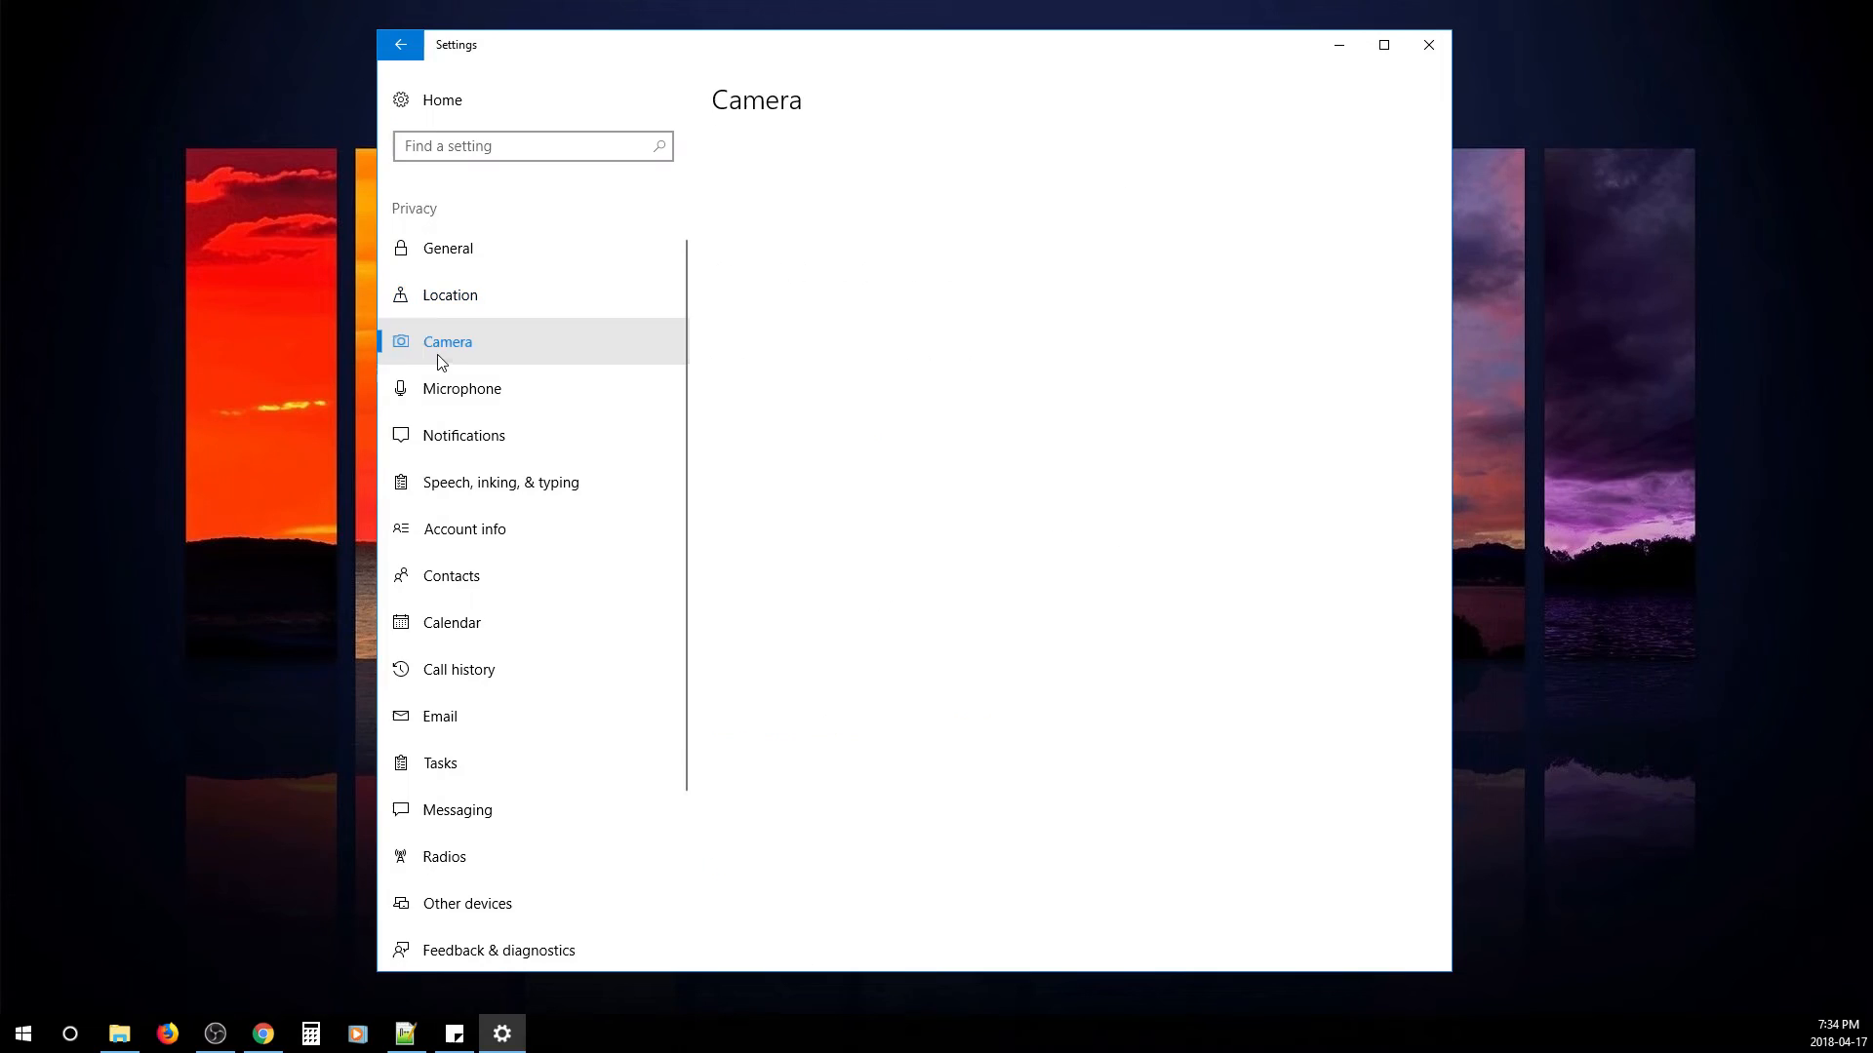
pyautogui.click(500, 481)
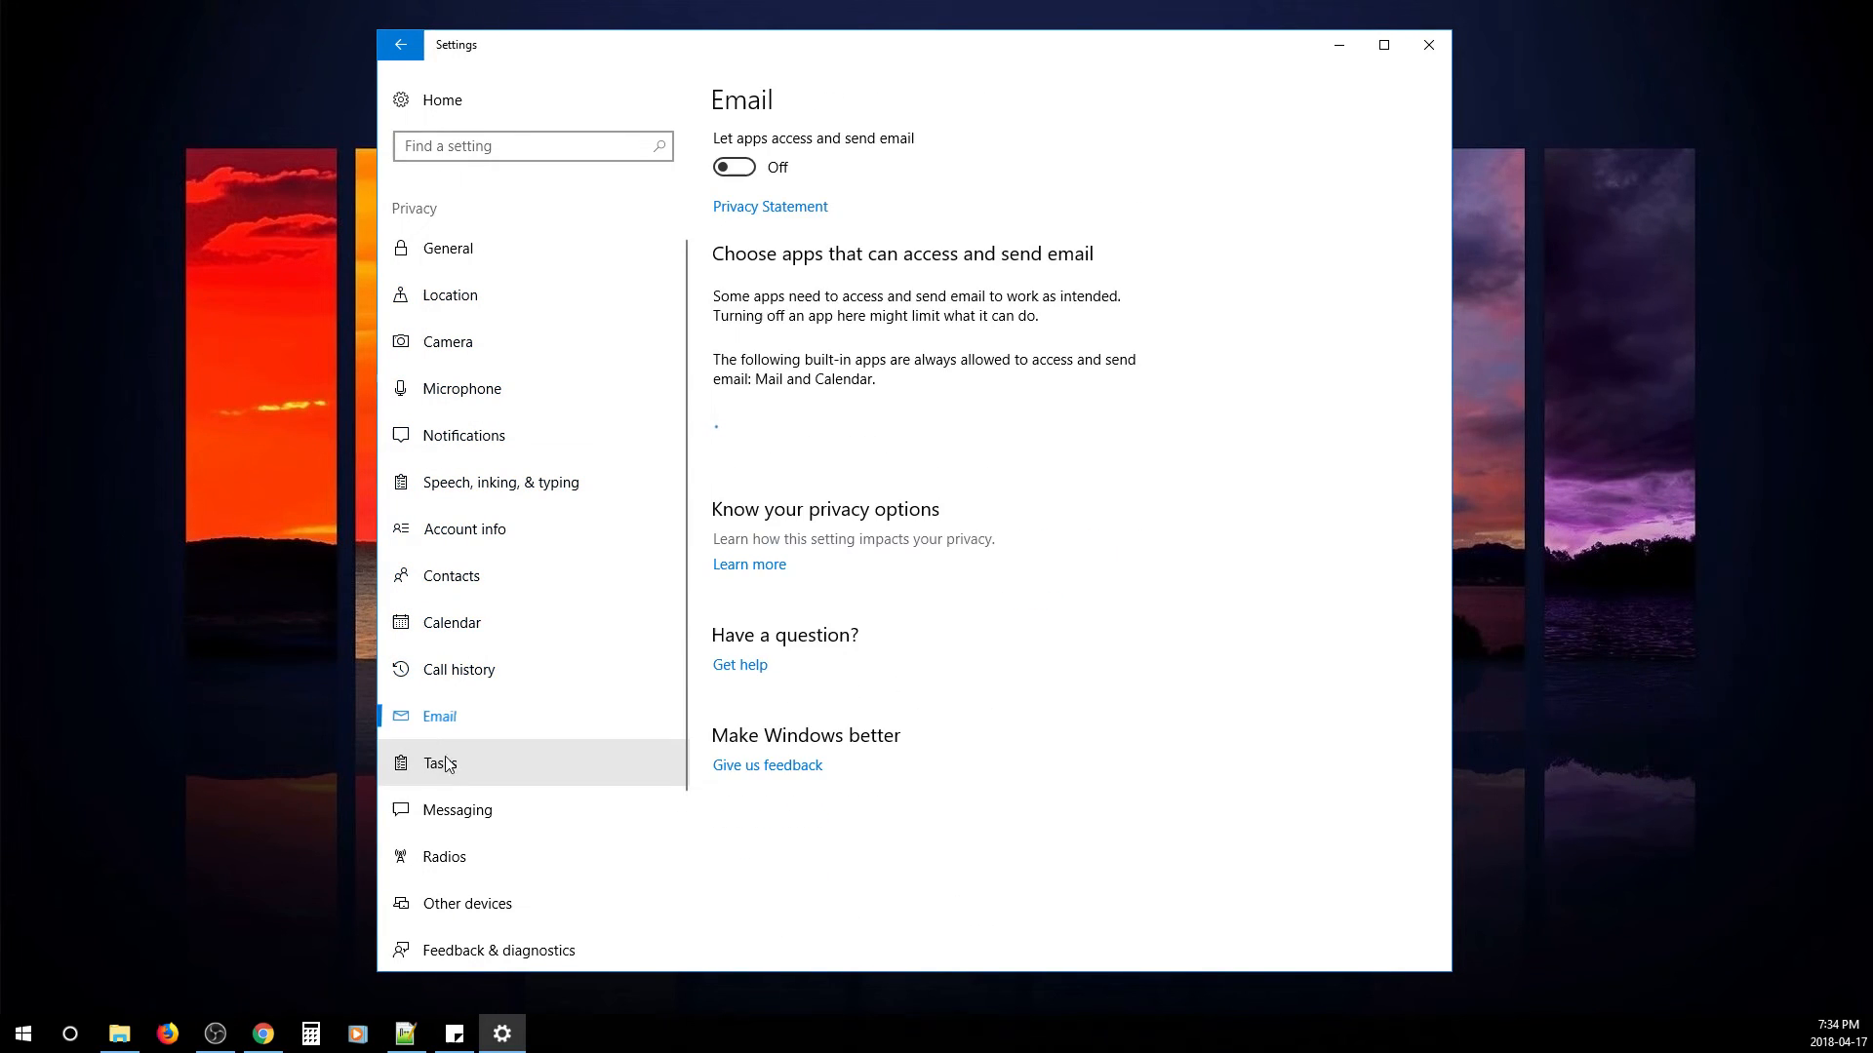
pyautogui.click(443, 857)
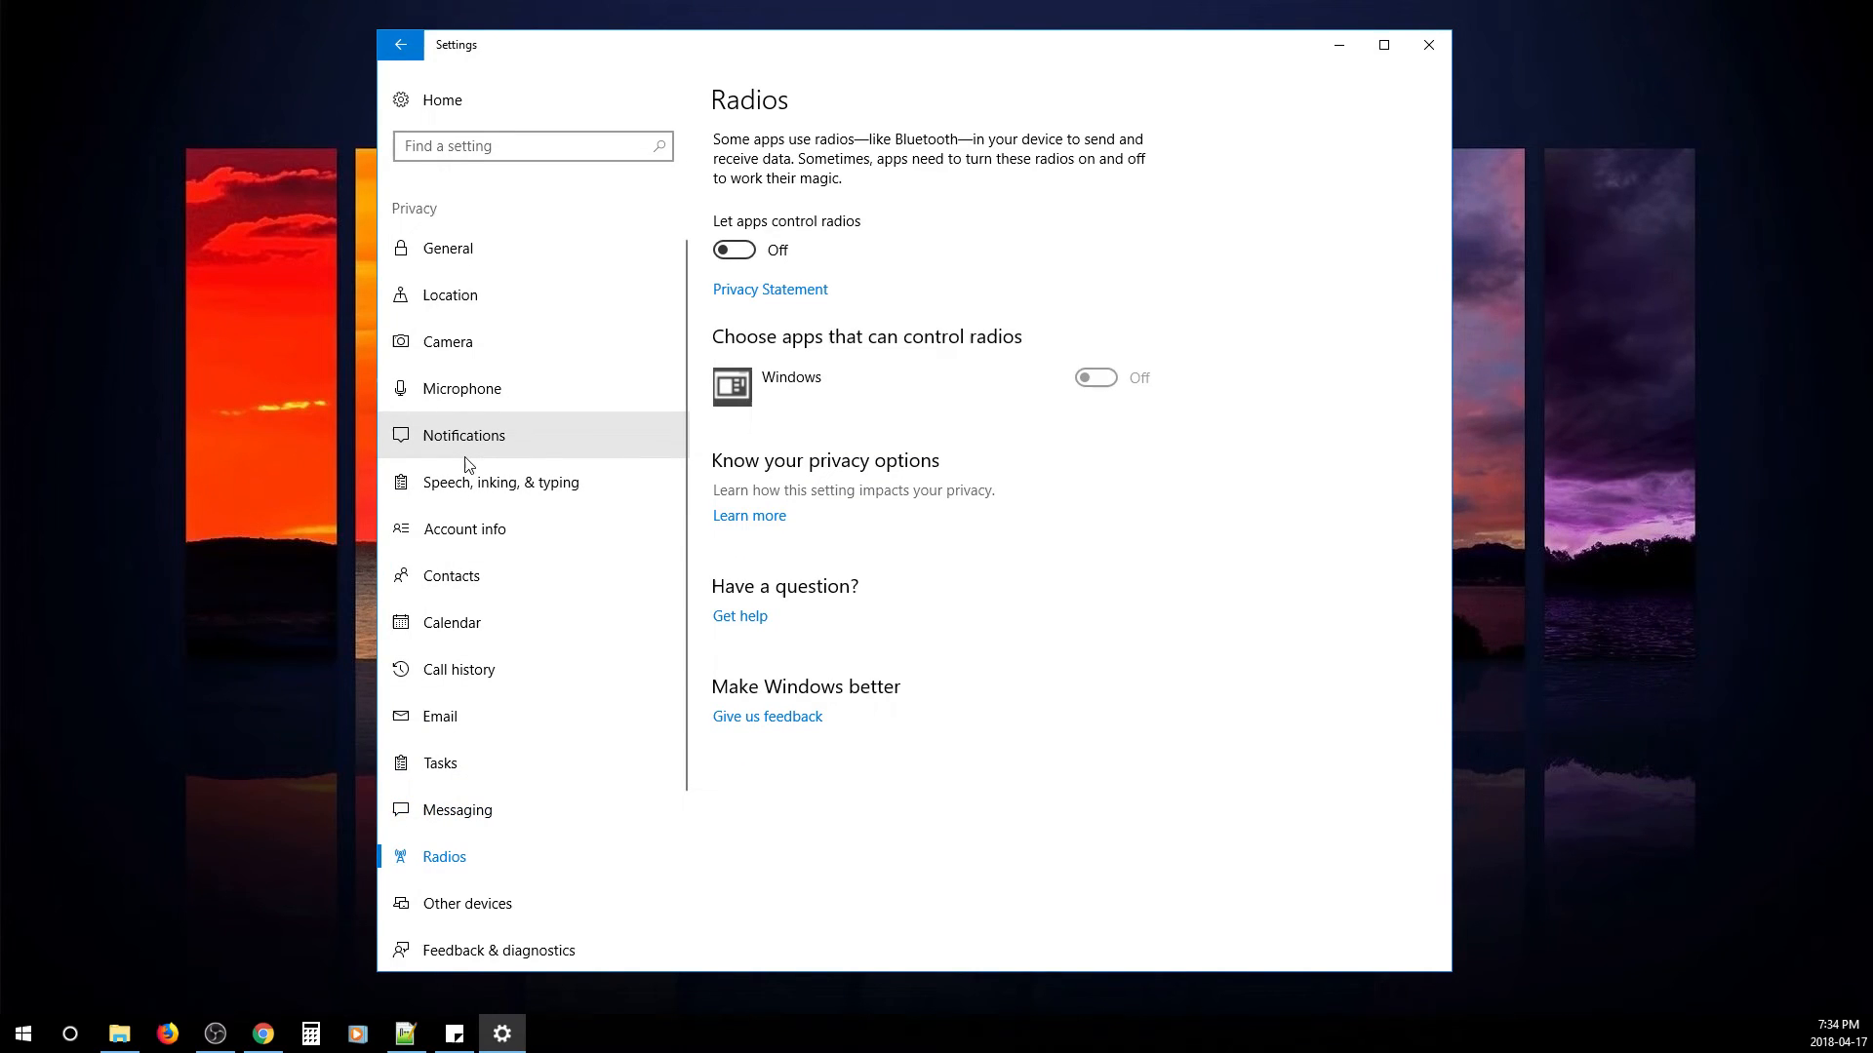
pyautogui.moveTo(442, 199)
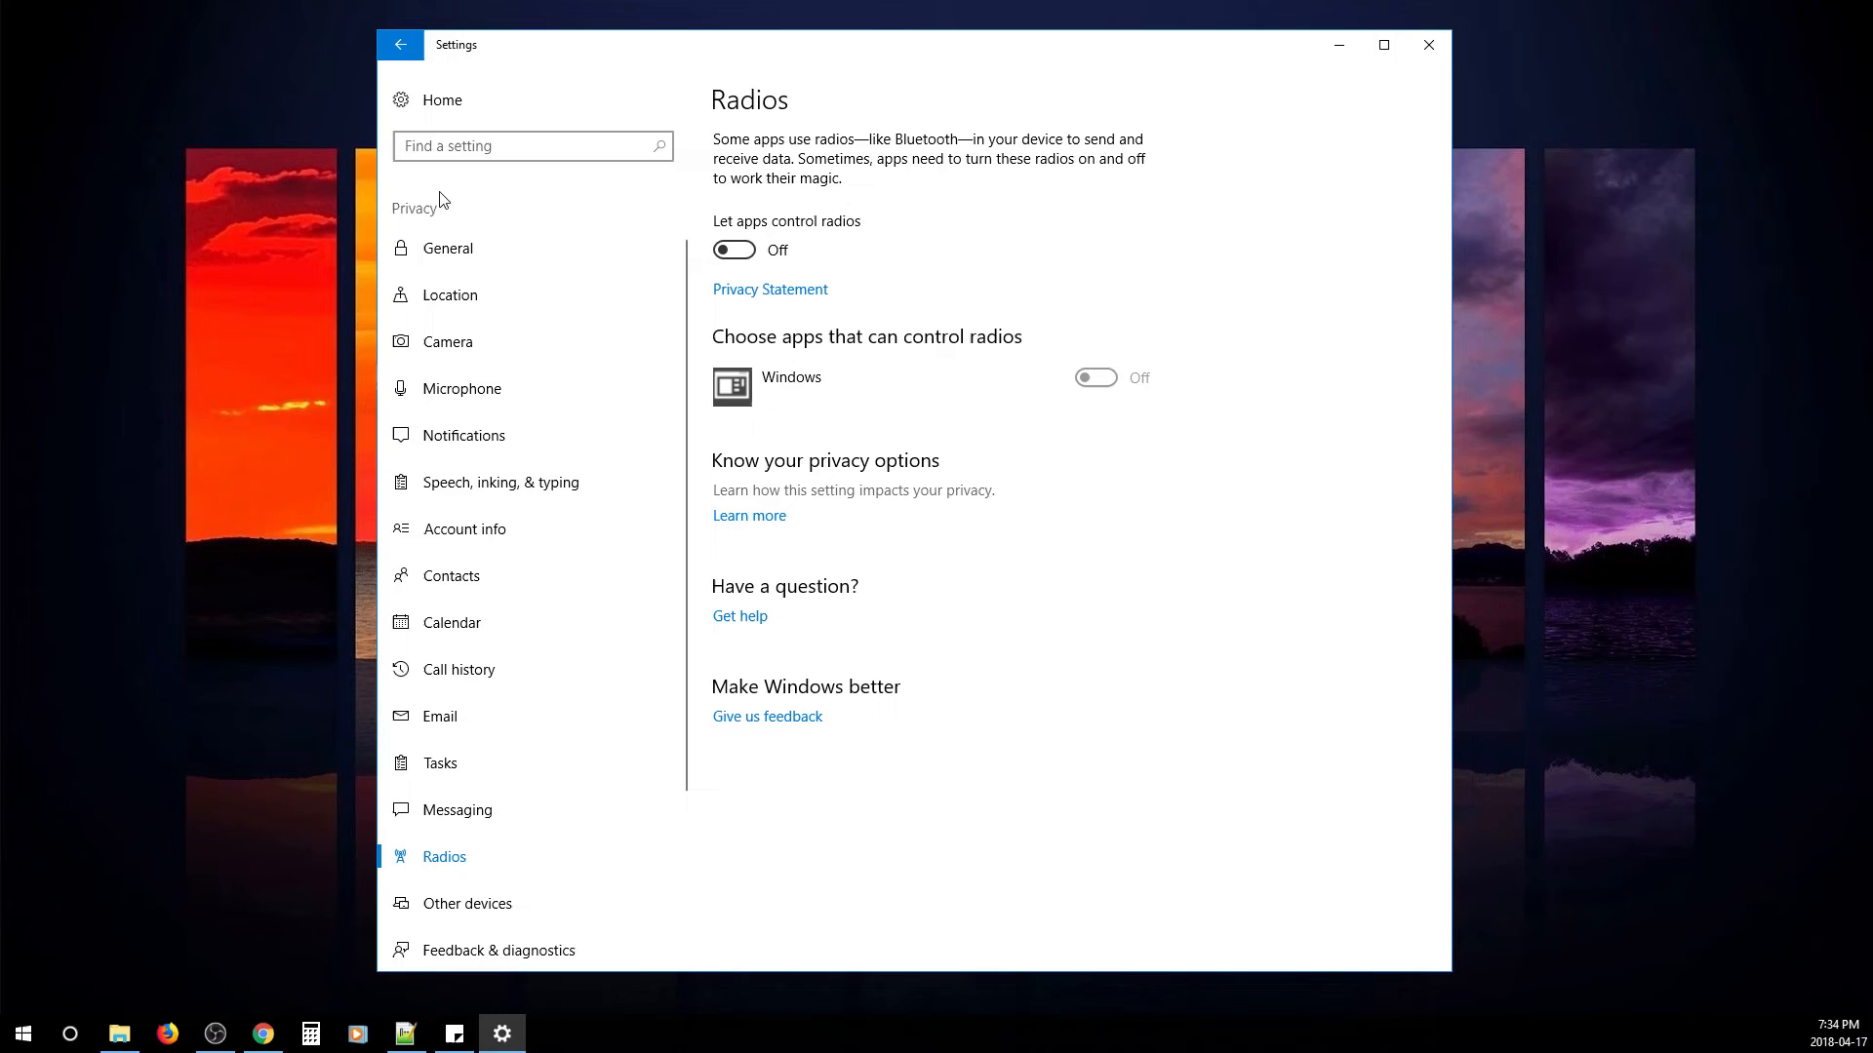
pyautogui.click(400, 44)
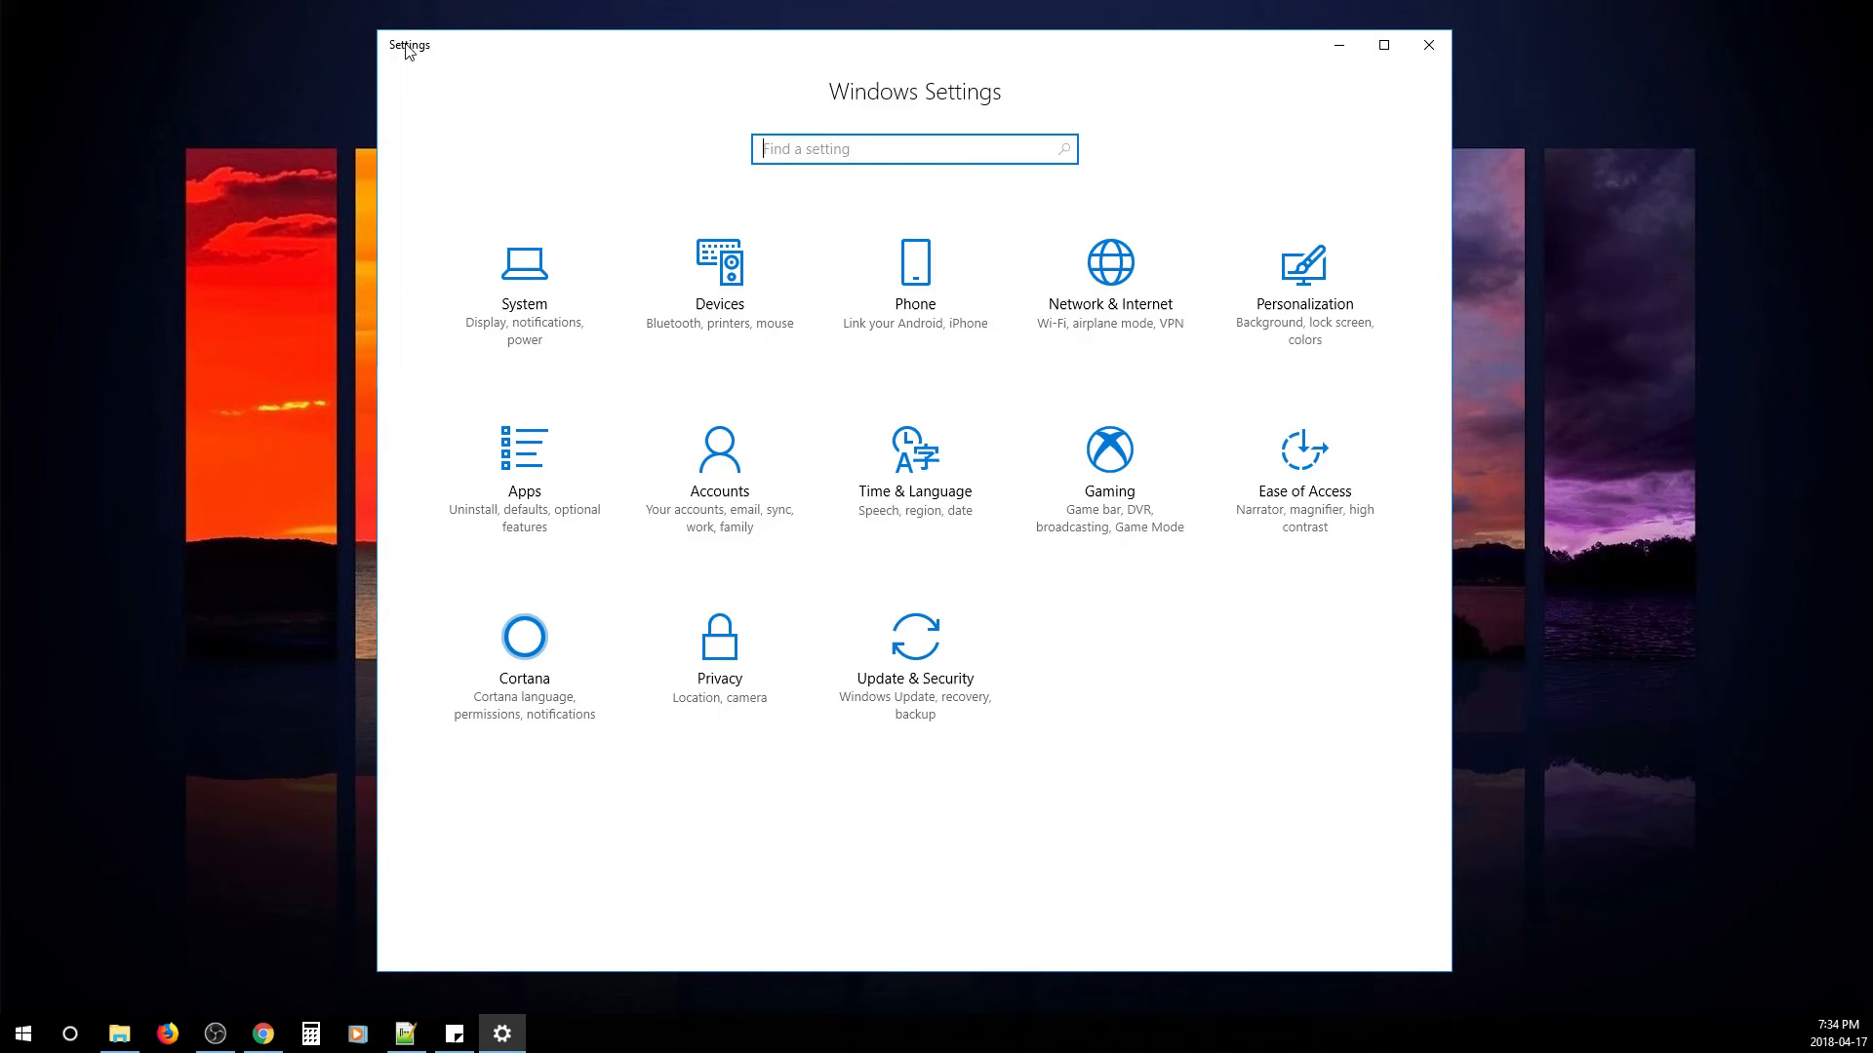
pyautogui.moveTo(1039, 452)
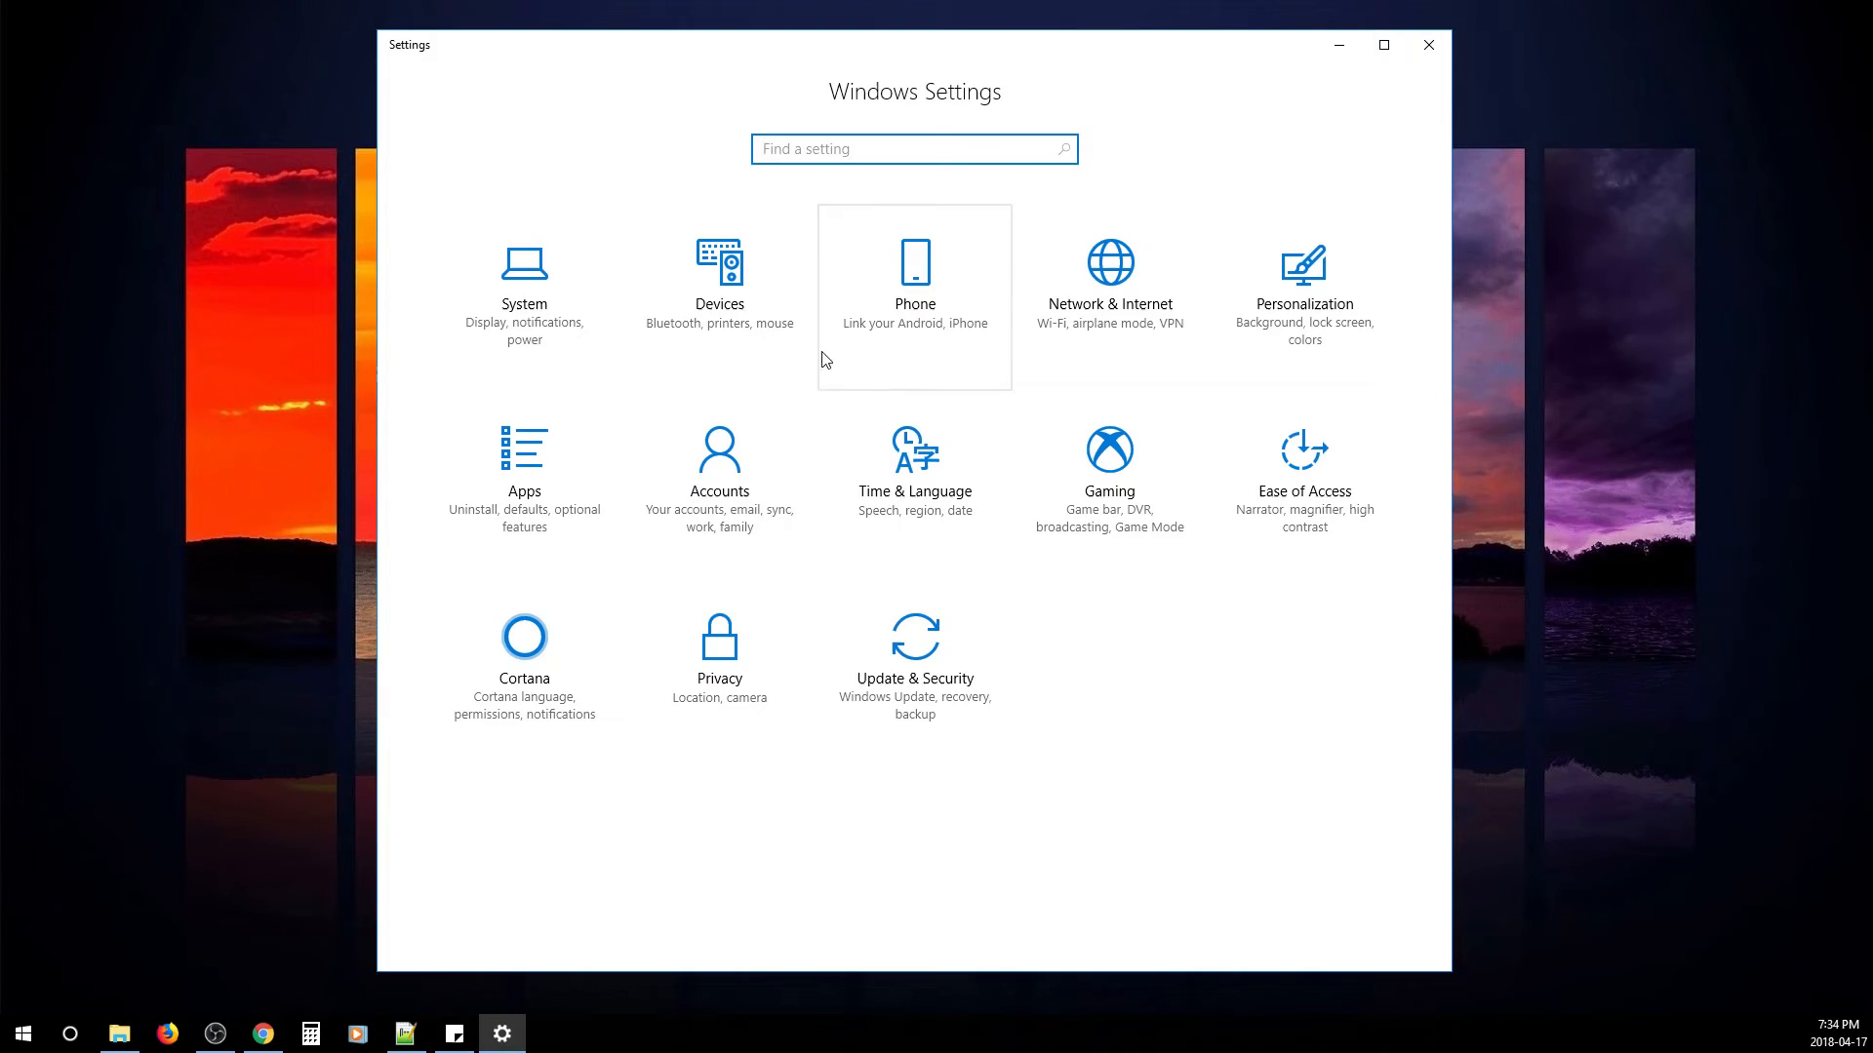
pyautogui.moveTo(719, 295)
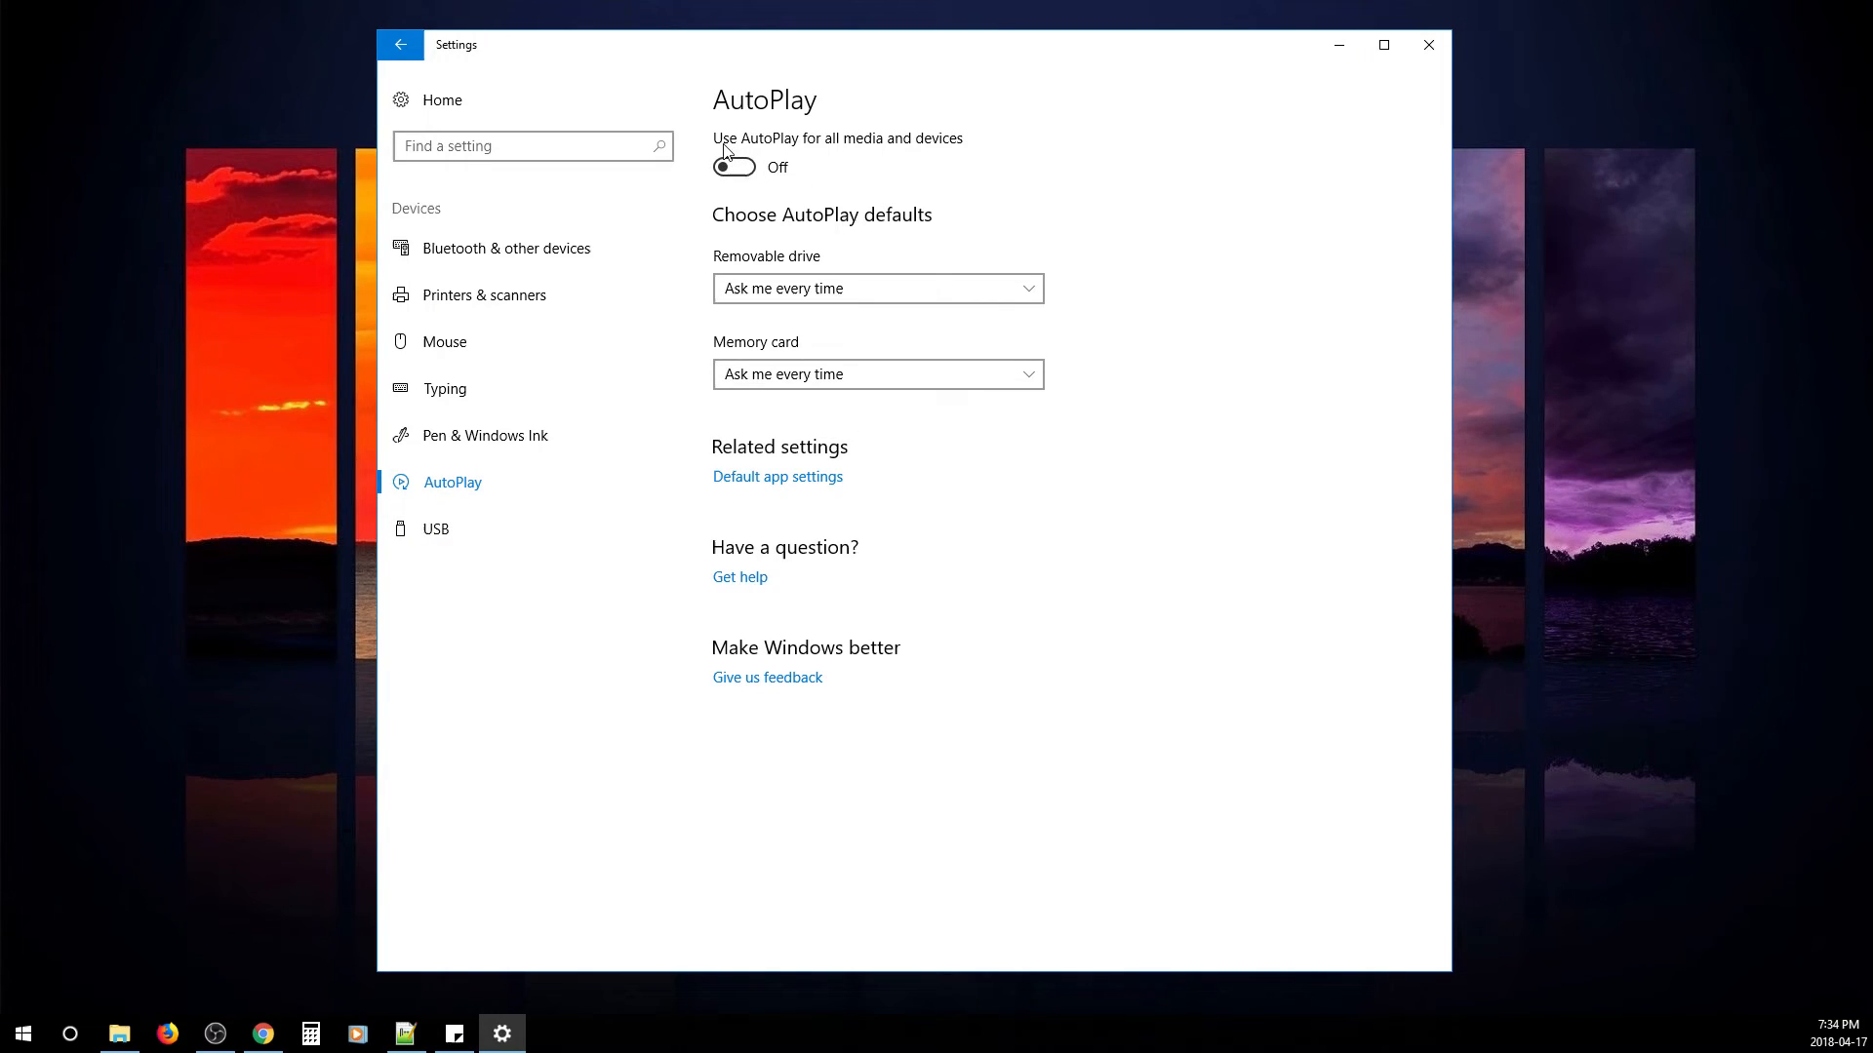
pyautogui.moveTo(893, 159)
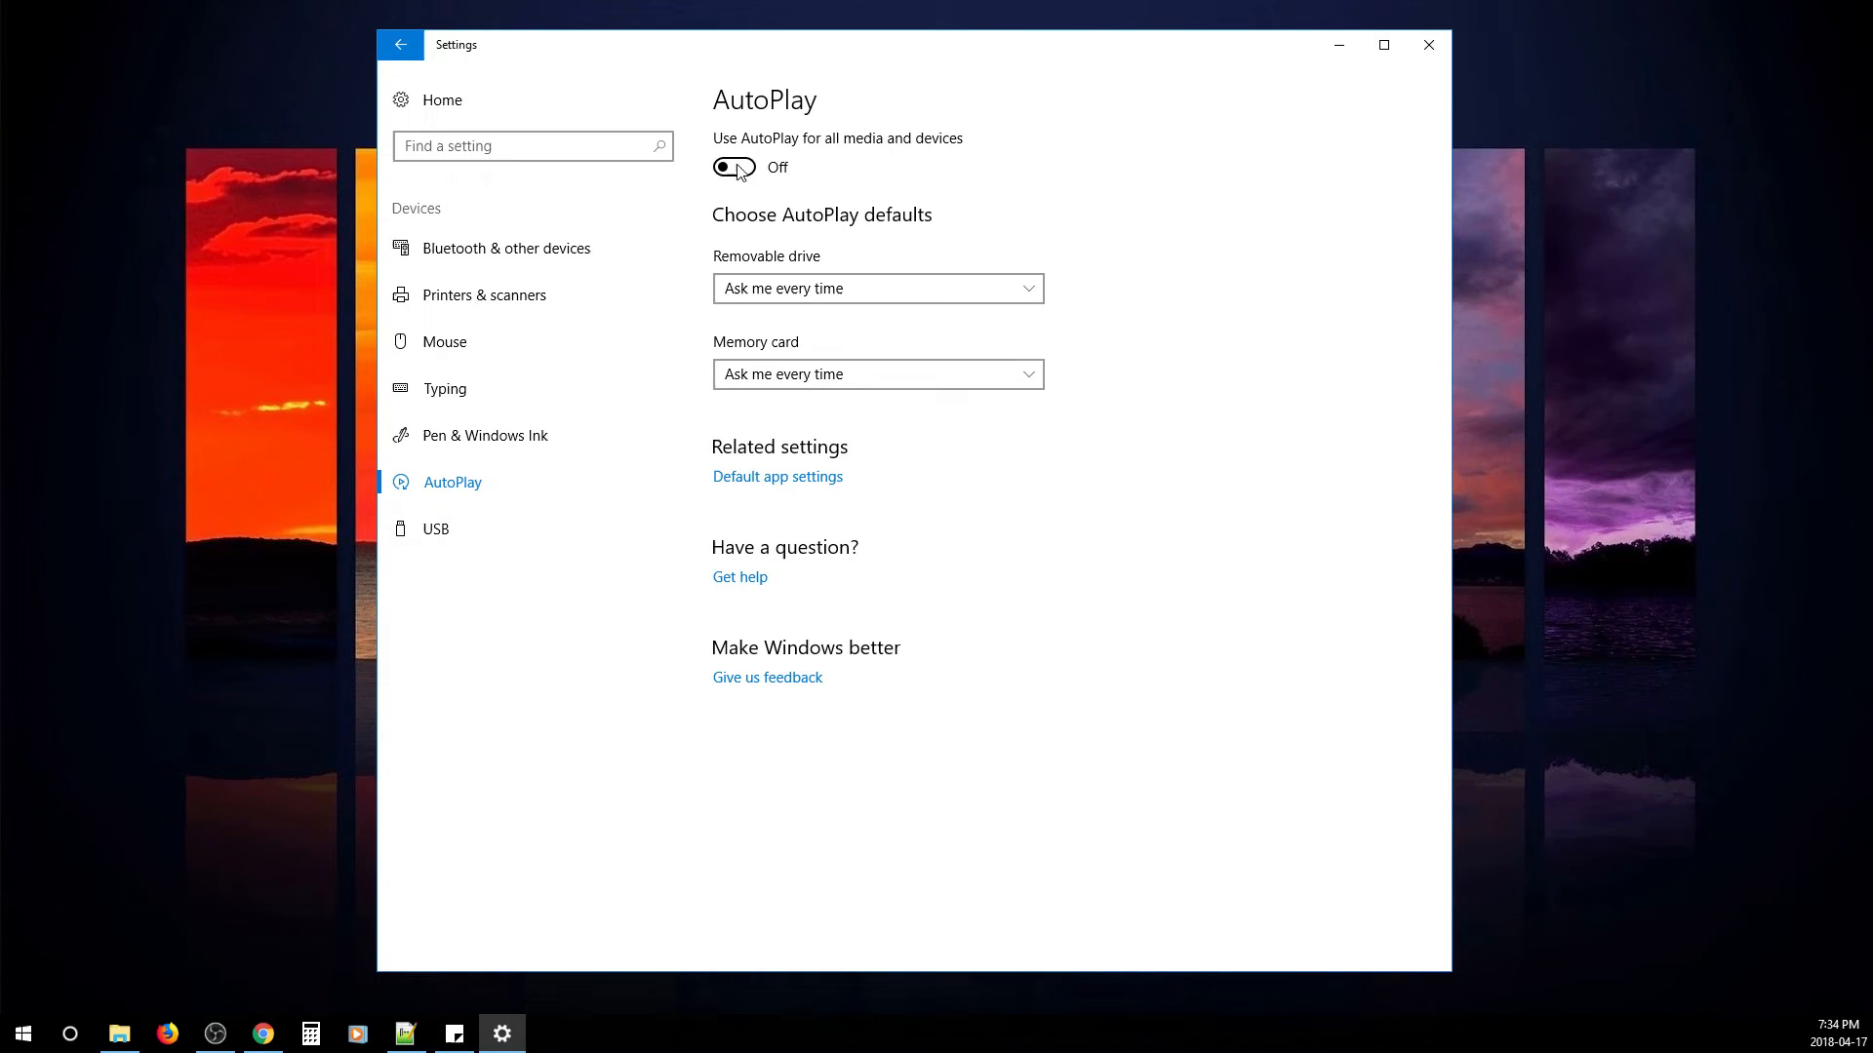
pyautogui.moveTo(750, 350)
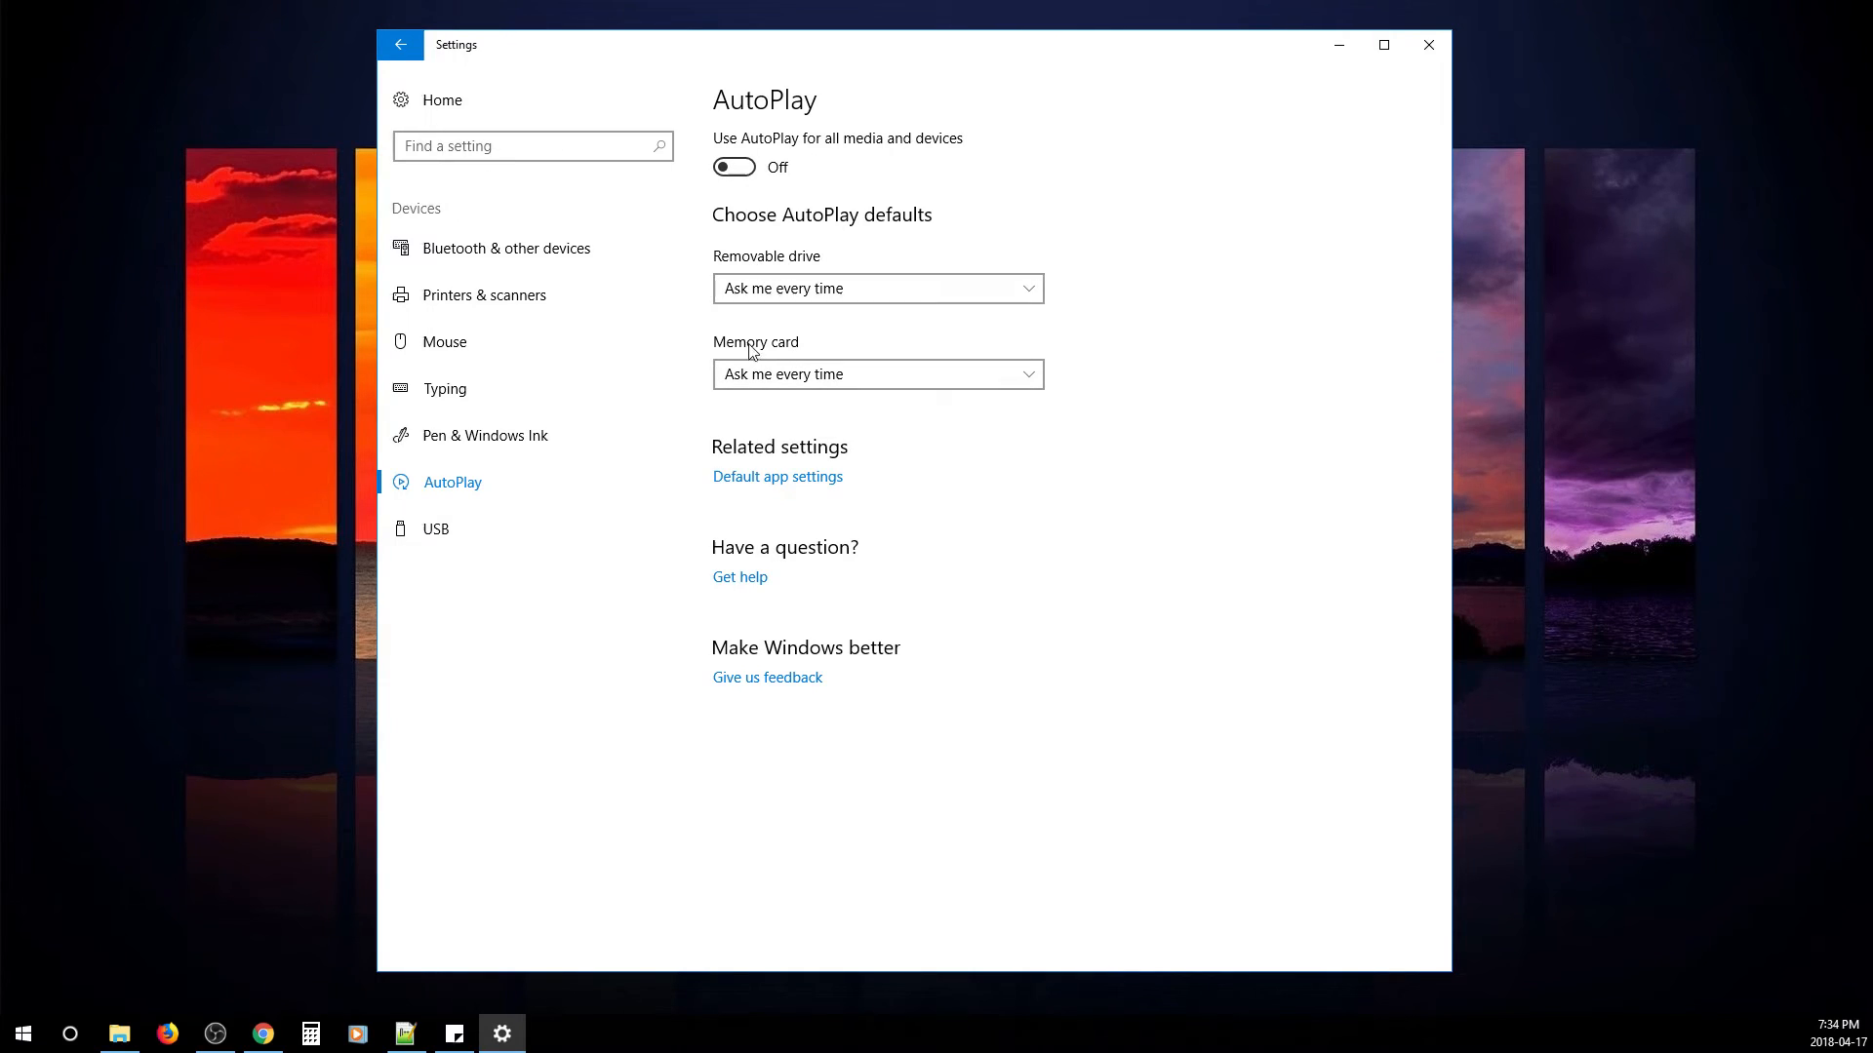
pyautogui.moveTo(783, 299)
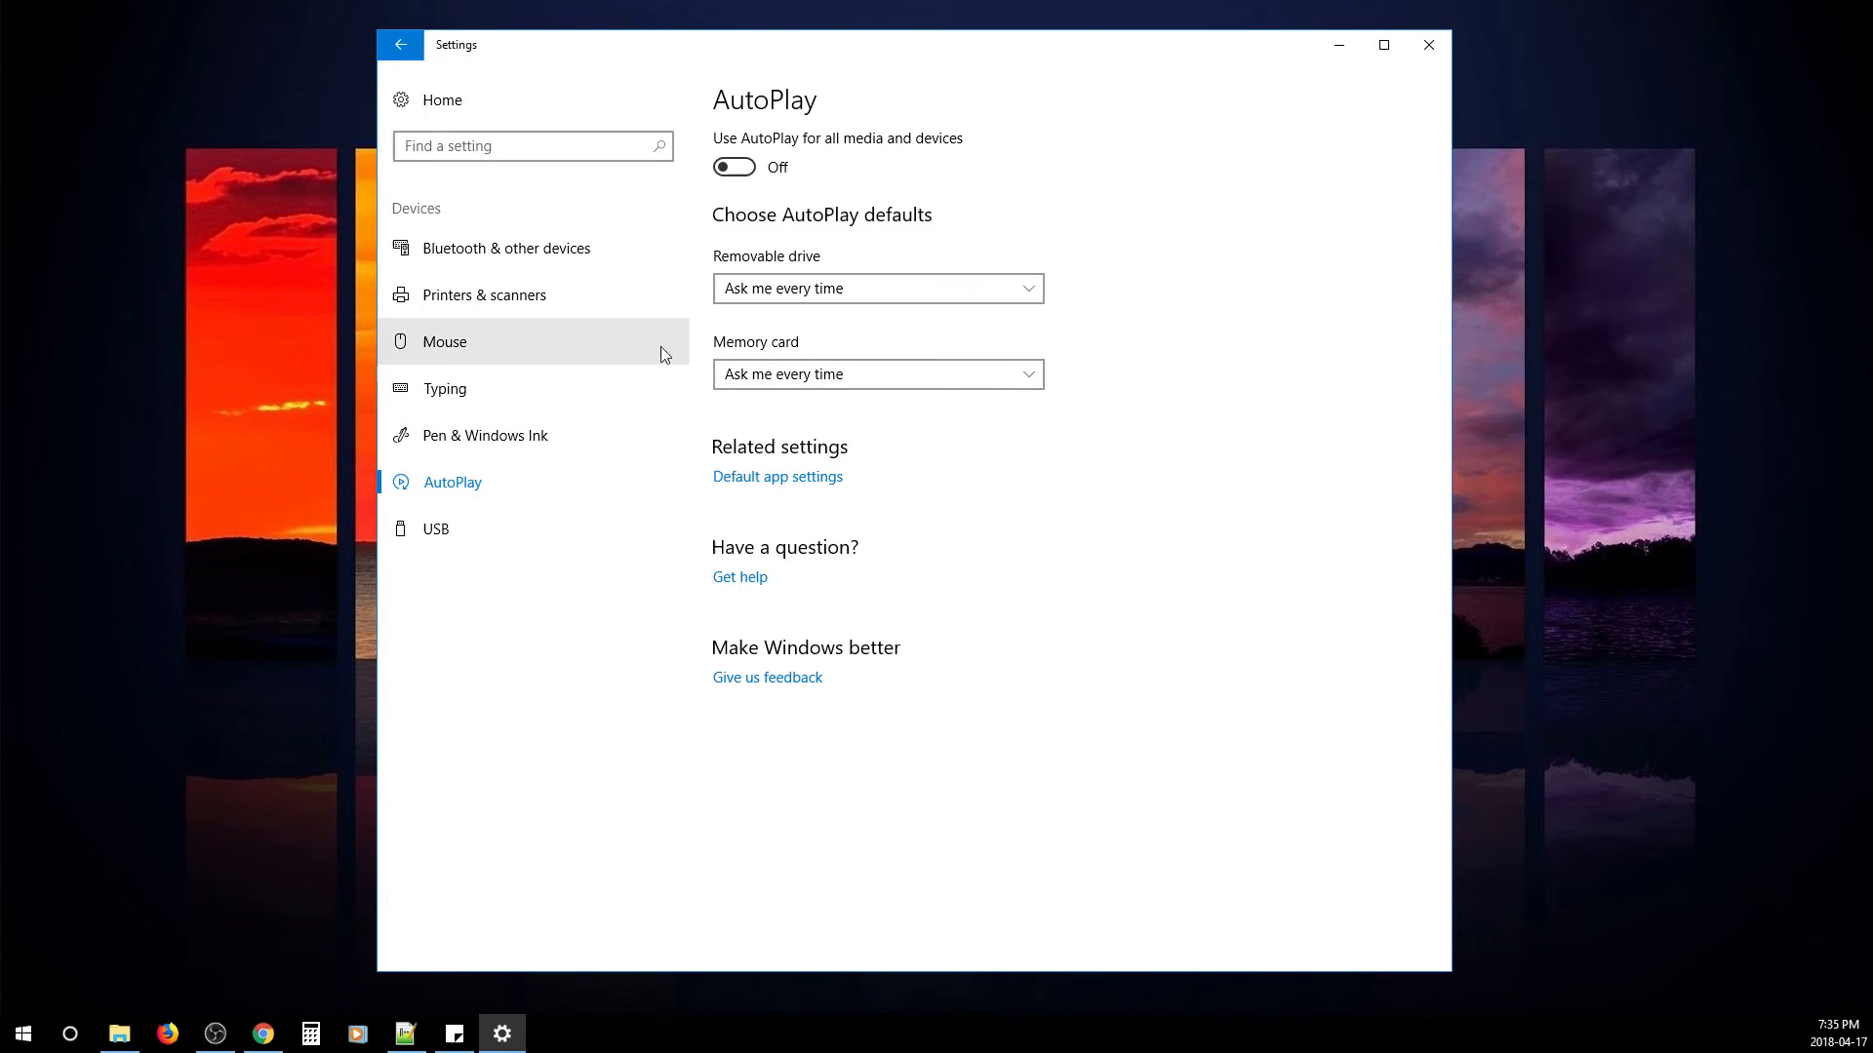
# - Go back from the device settings to the Settings home page
pyautogui.click(400, 44)
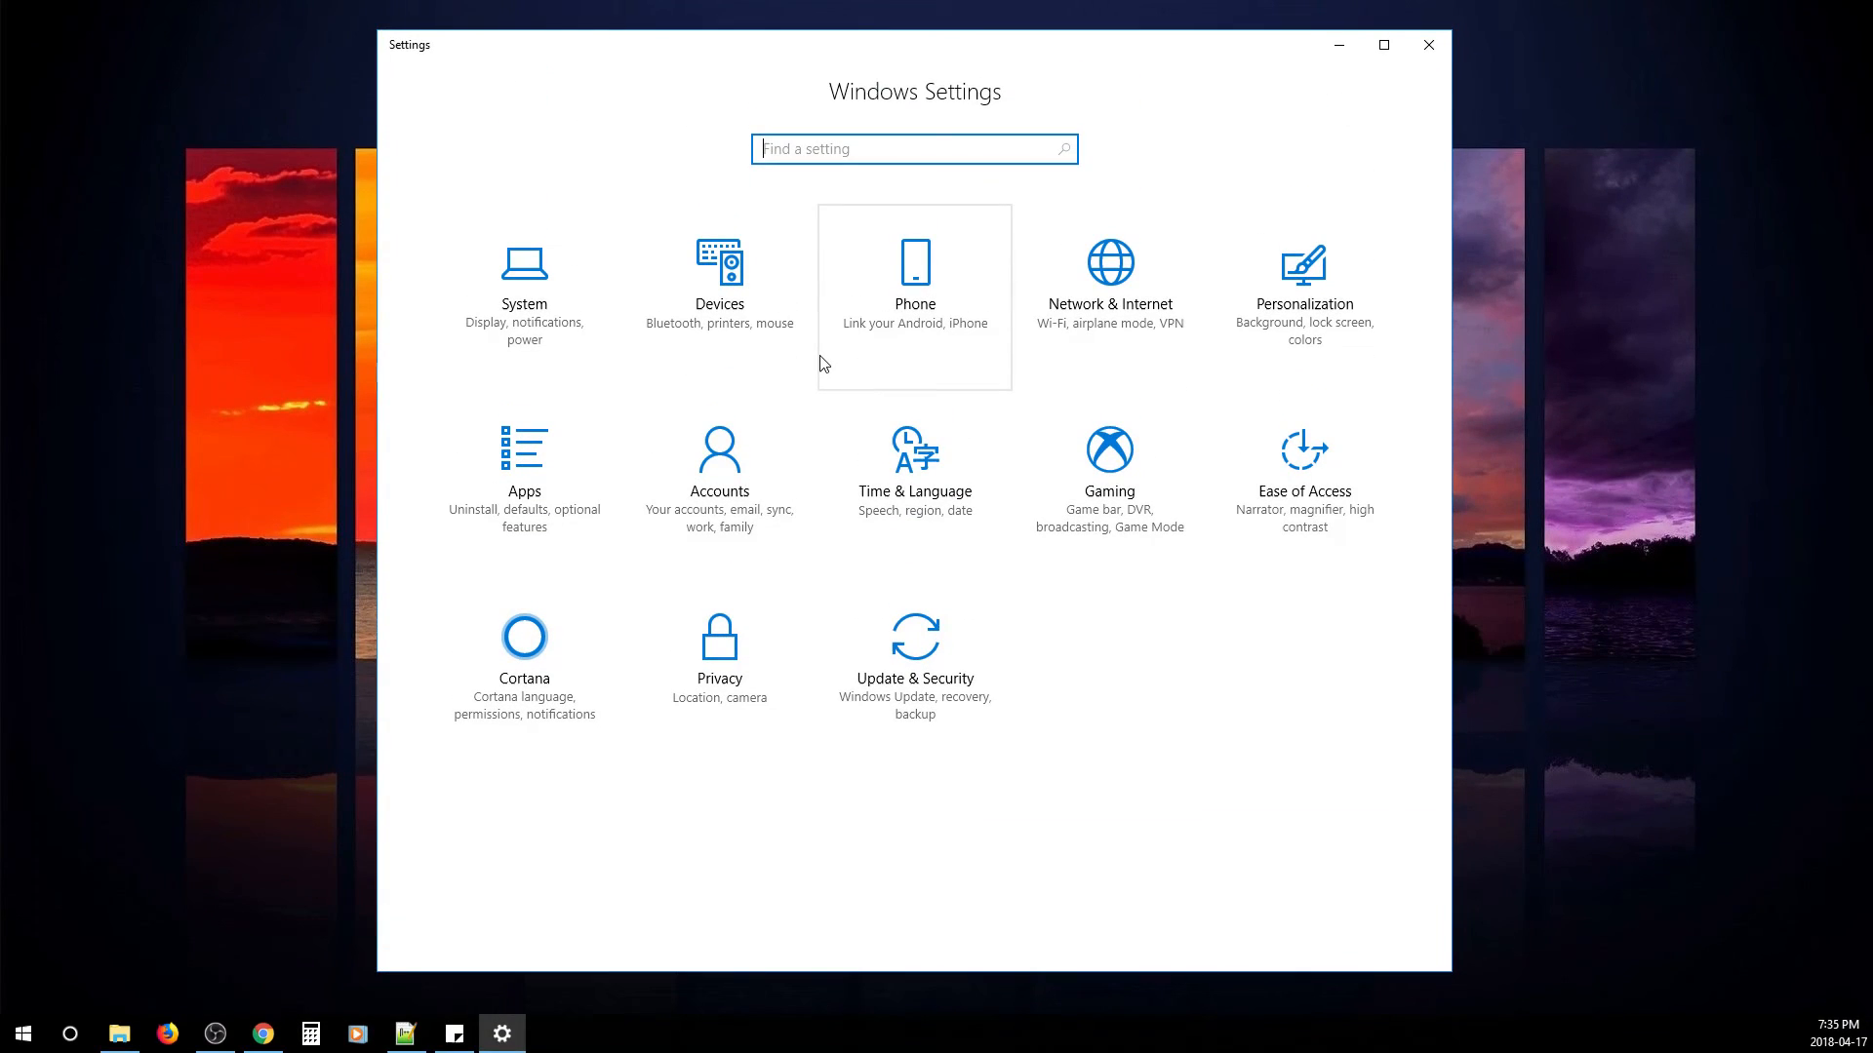
pyautogui.moveTo(718, 266)
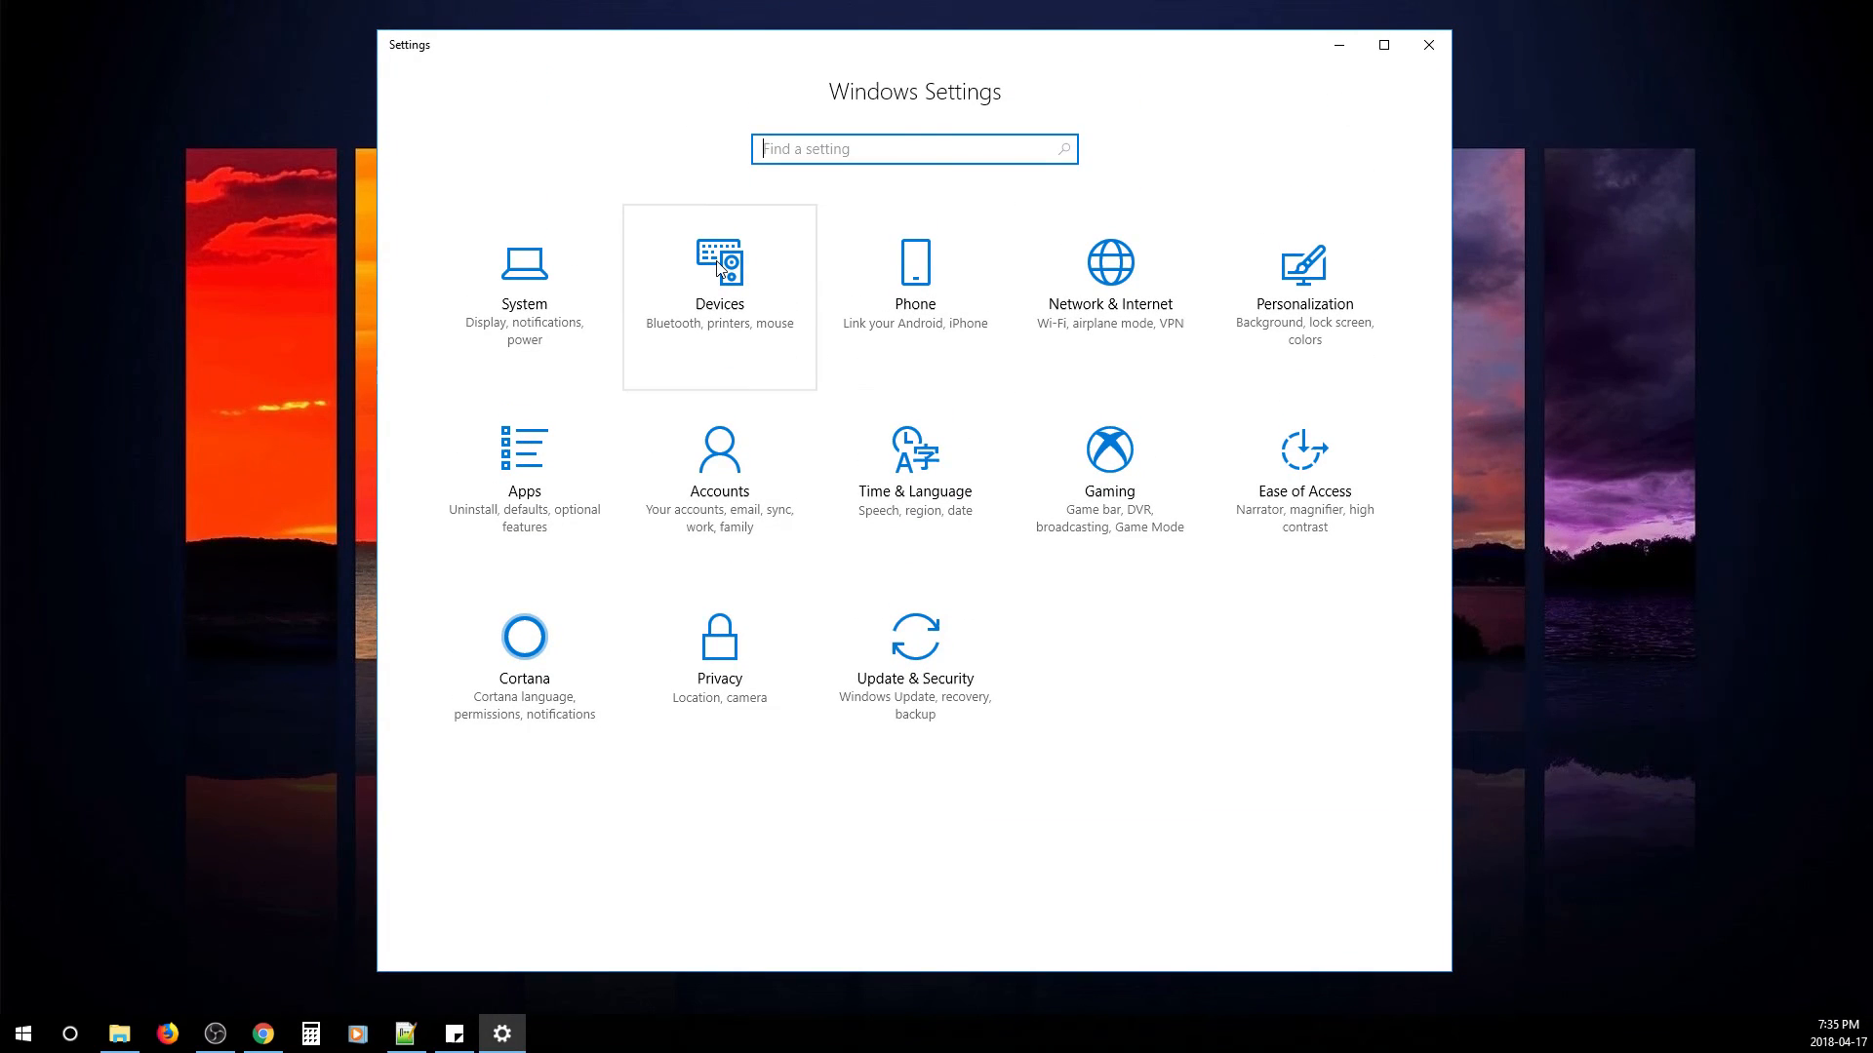
pyautogui.moveTo(914, 669)
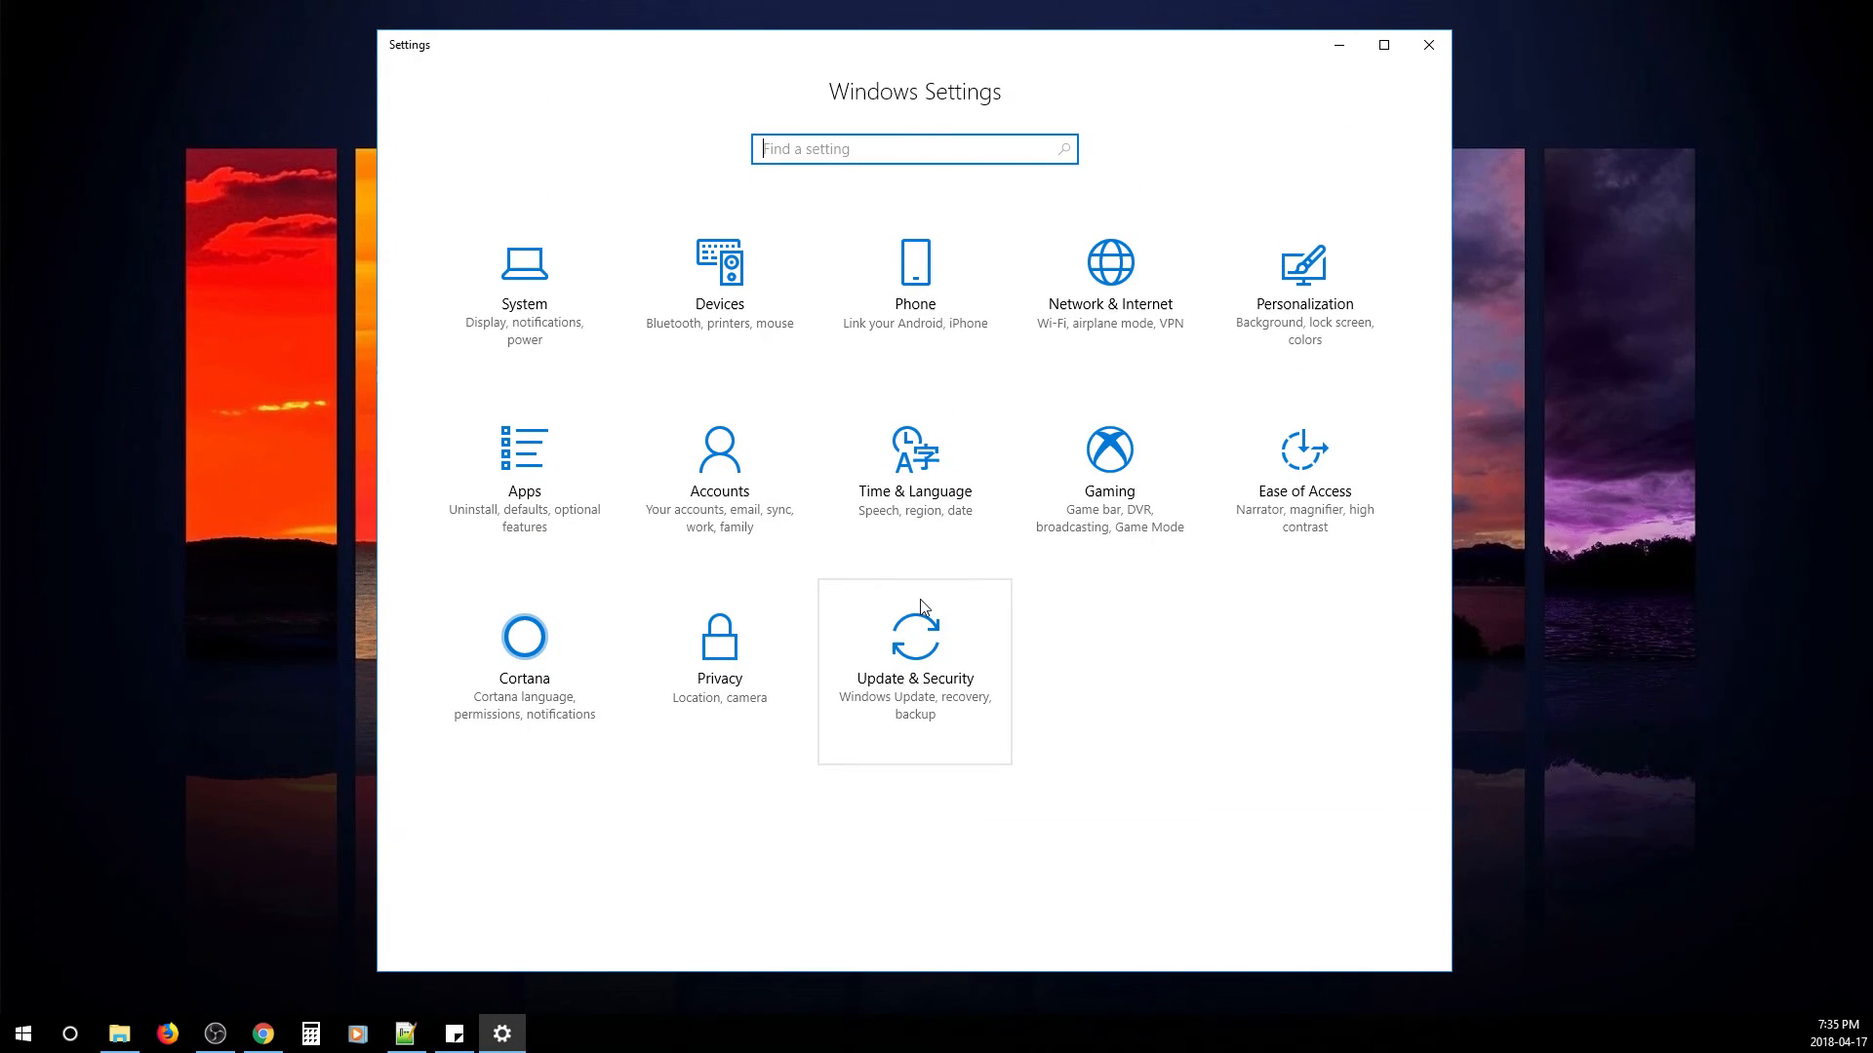
pyautogui.moveTo(525, 297)
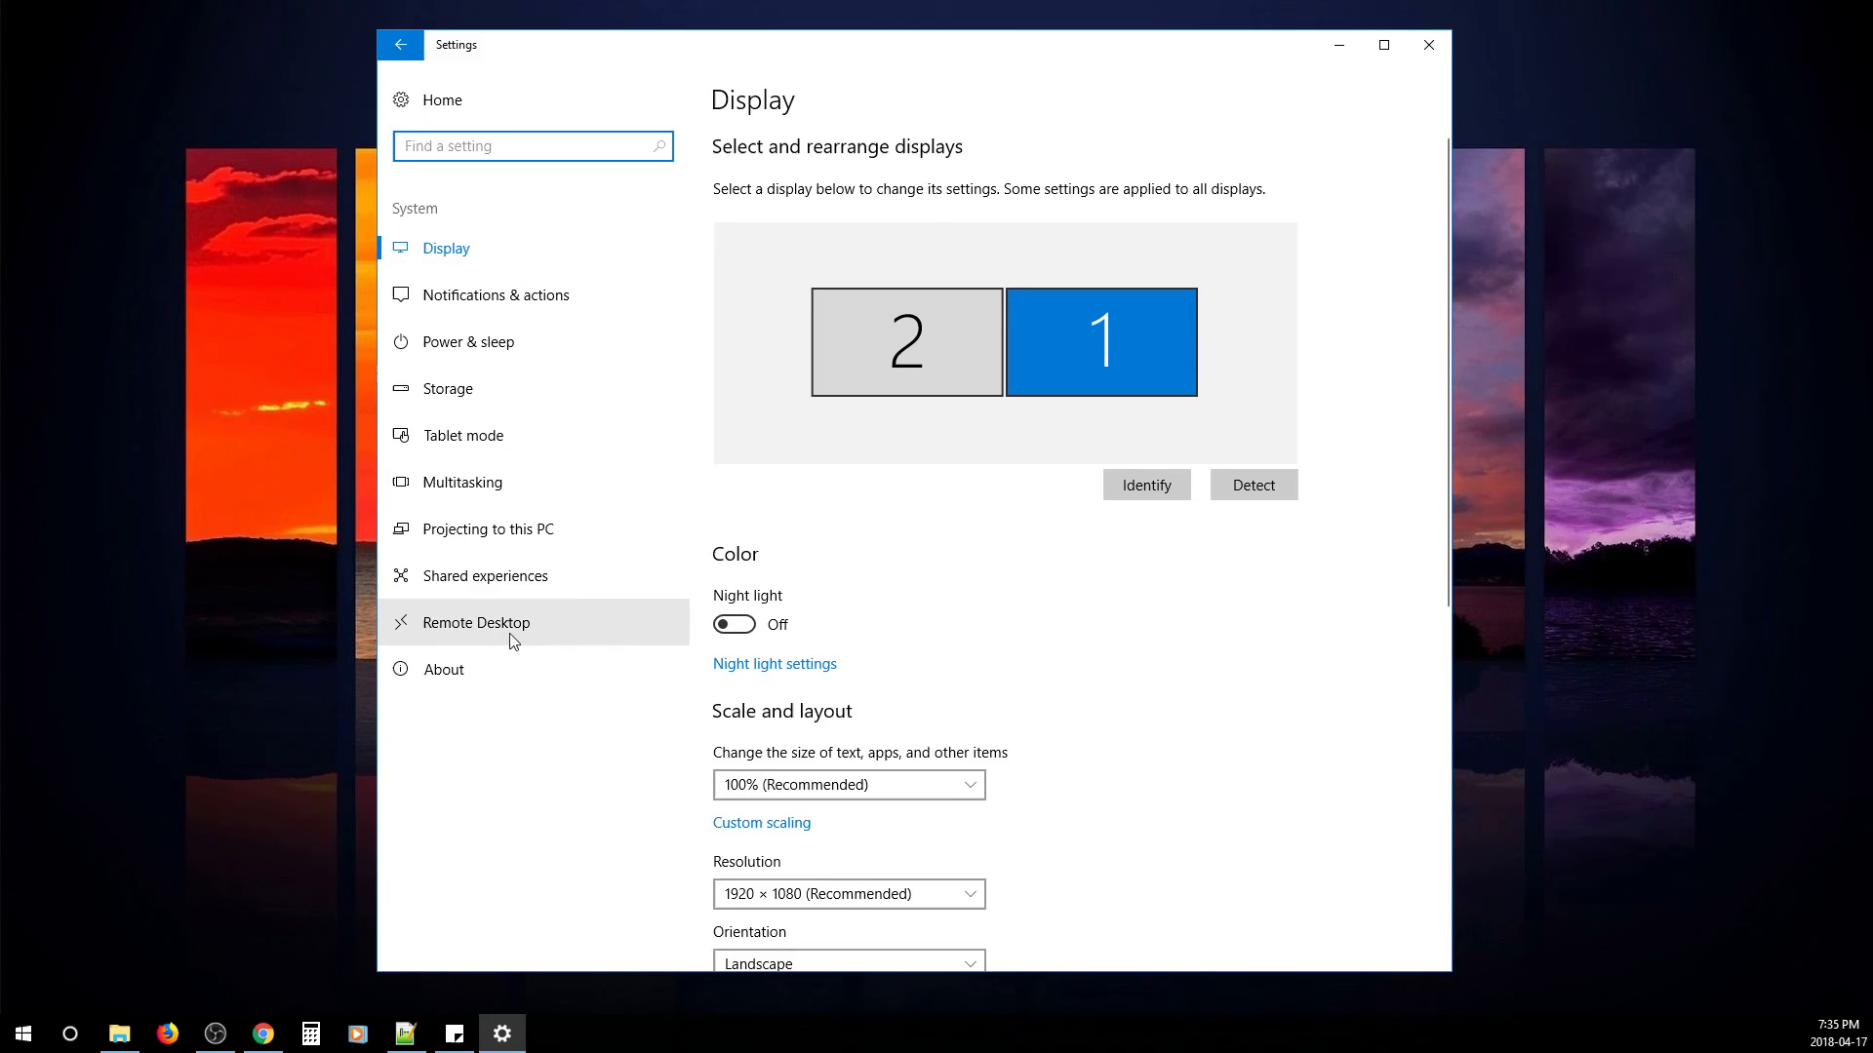
# - Confirm Enable Remote Desktop is off under System, then go back home
pyautogui.click(475, 622)
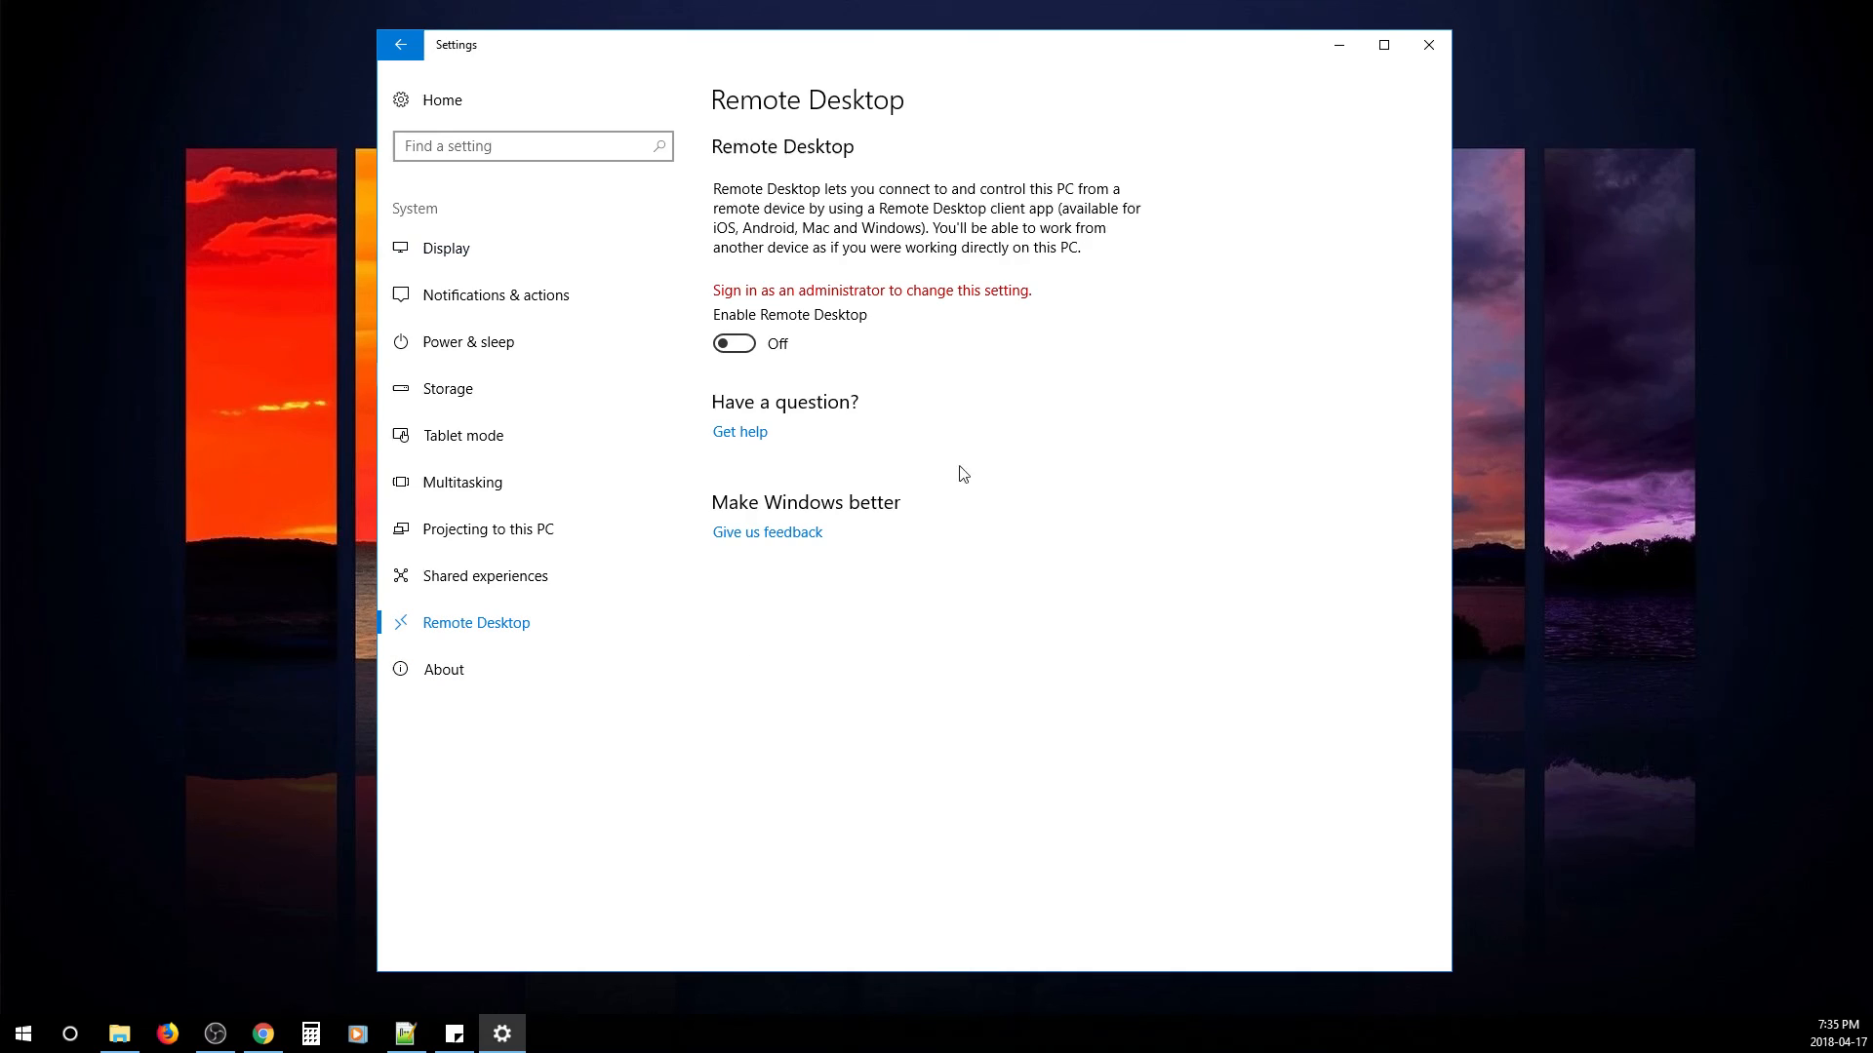
pyautogui.moveTo(822, 335)
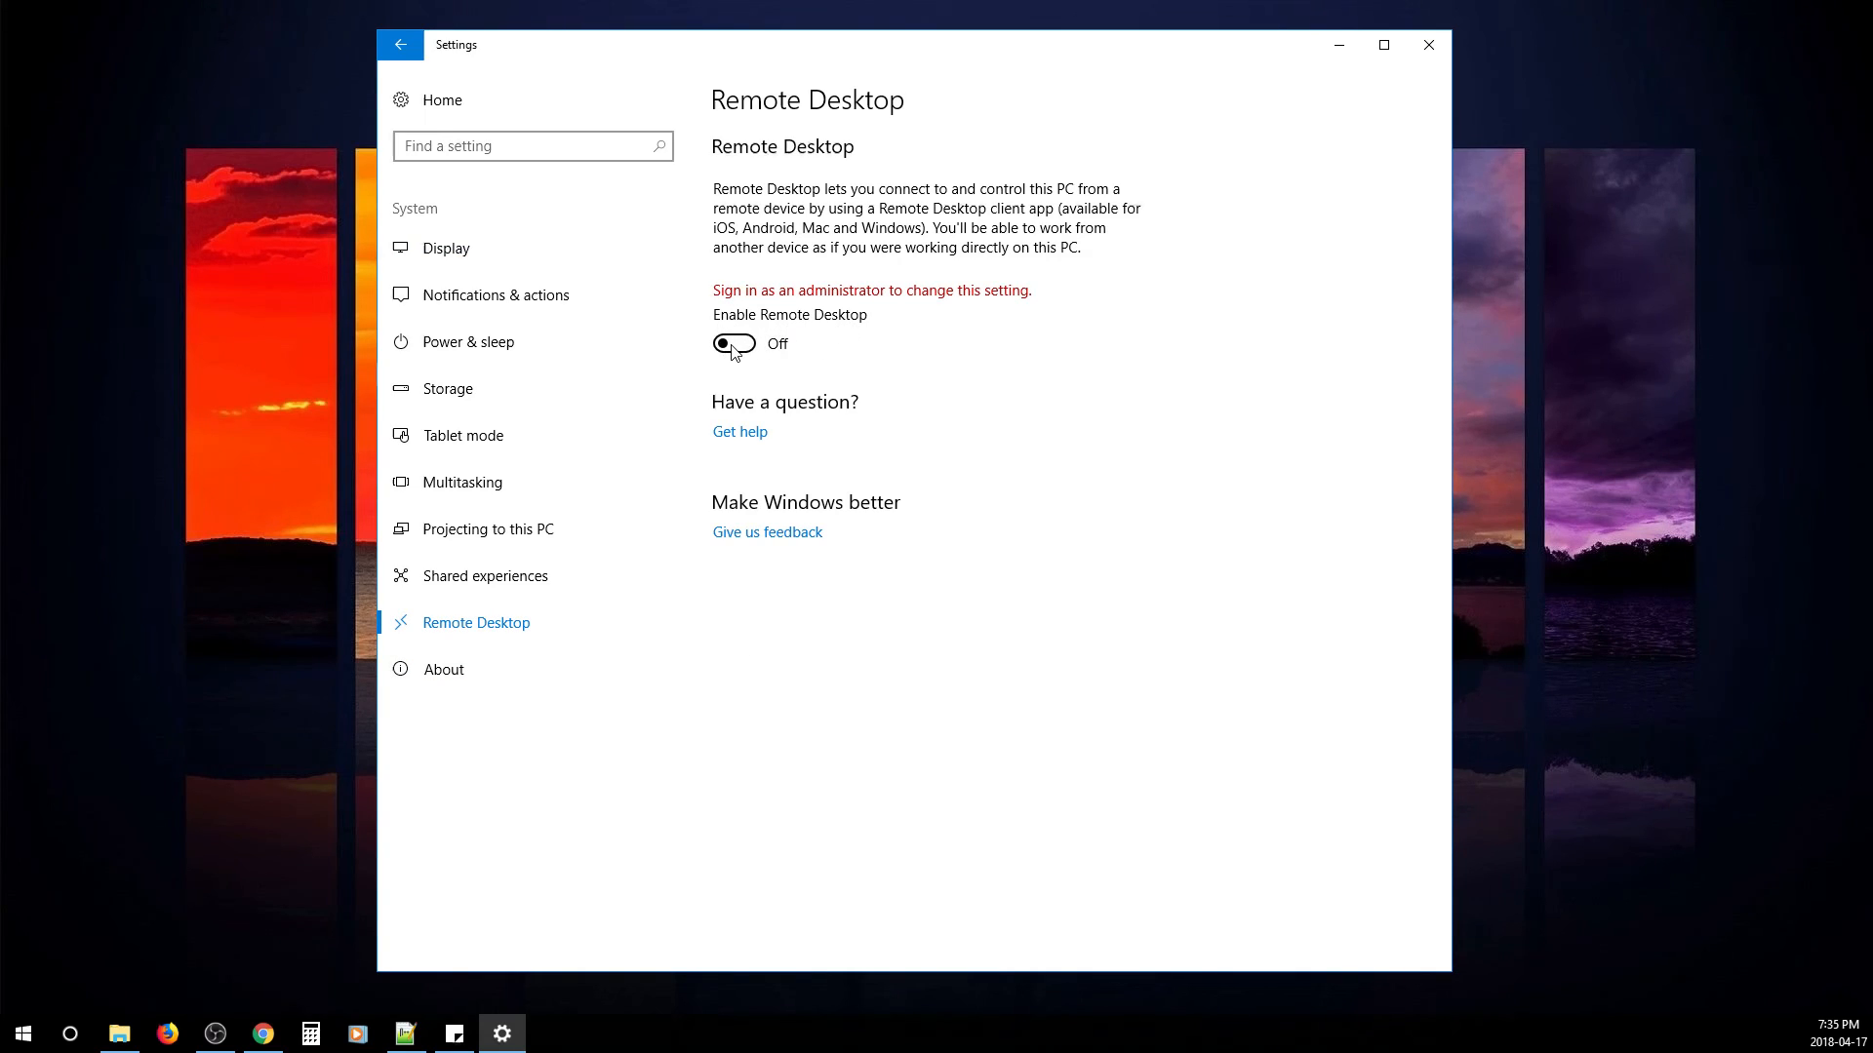
pyautogui.click(400, 44)
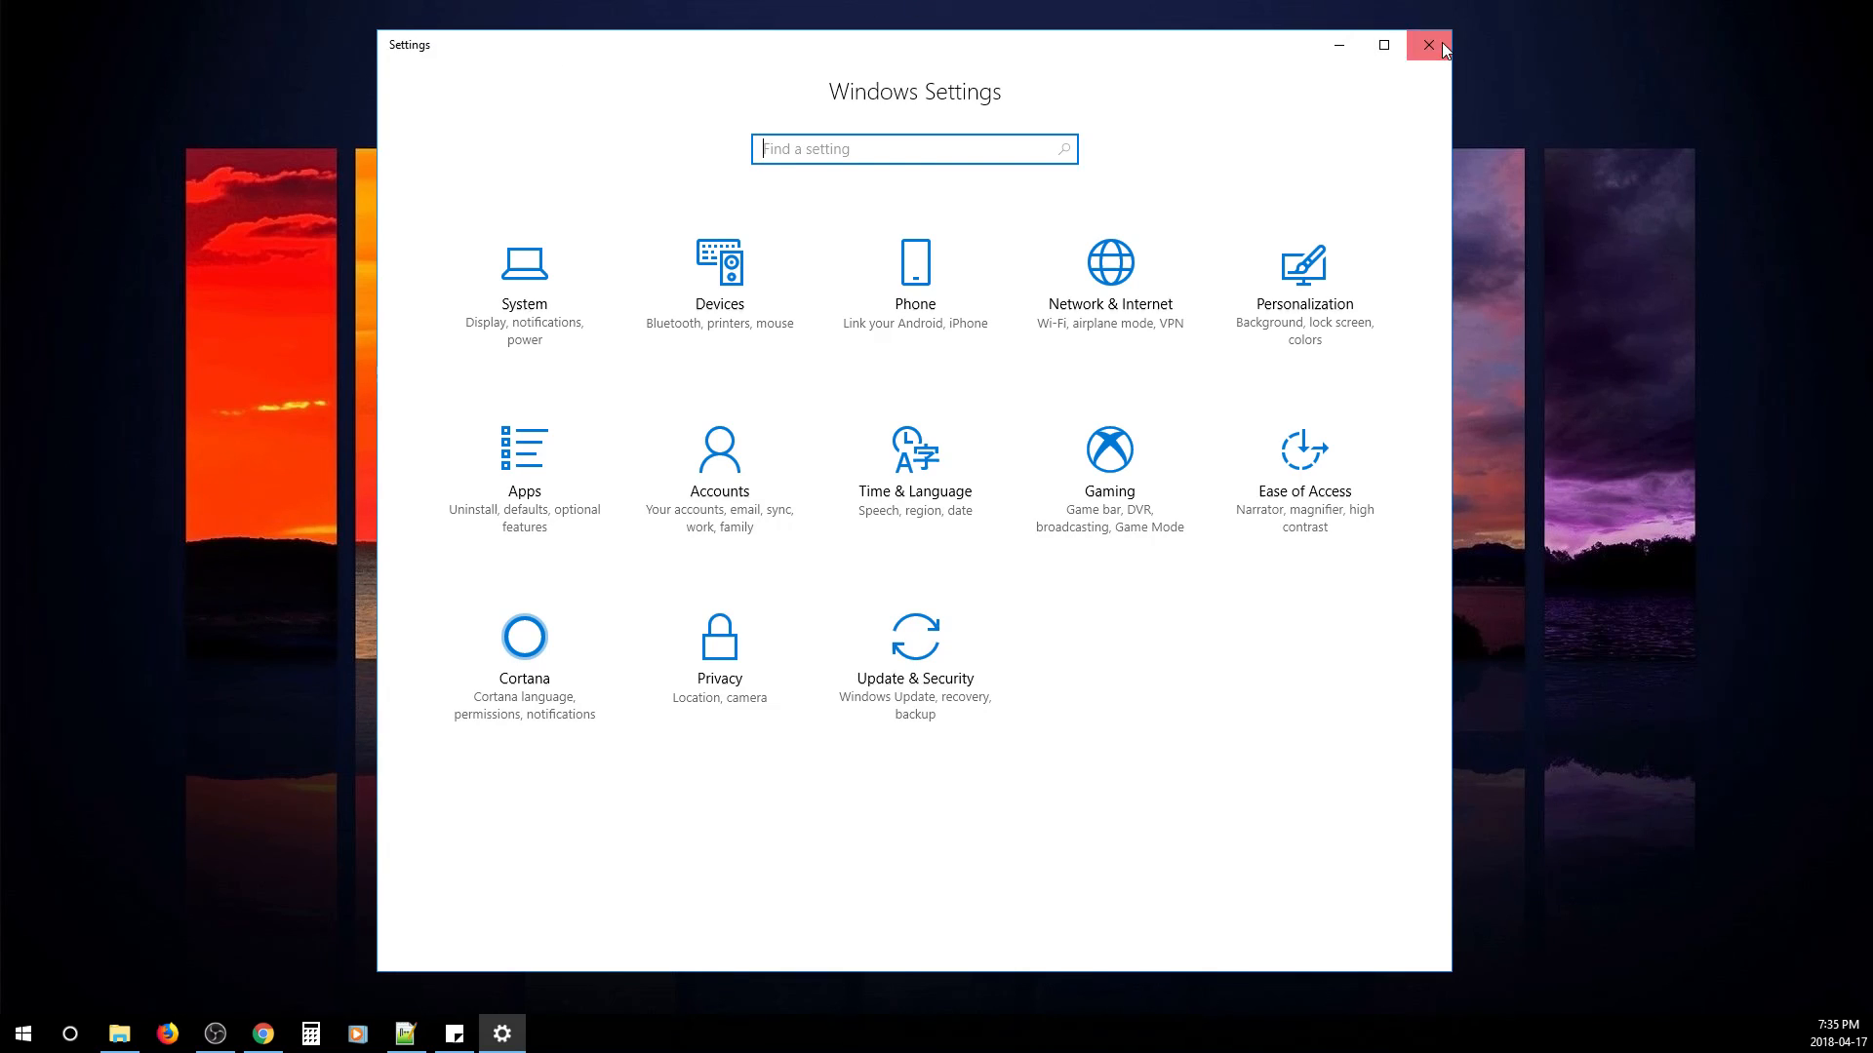
# - Close the Settings window, leaving an empty desktop
pyautogui.click(1428, 44)
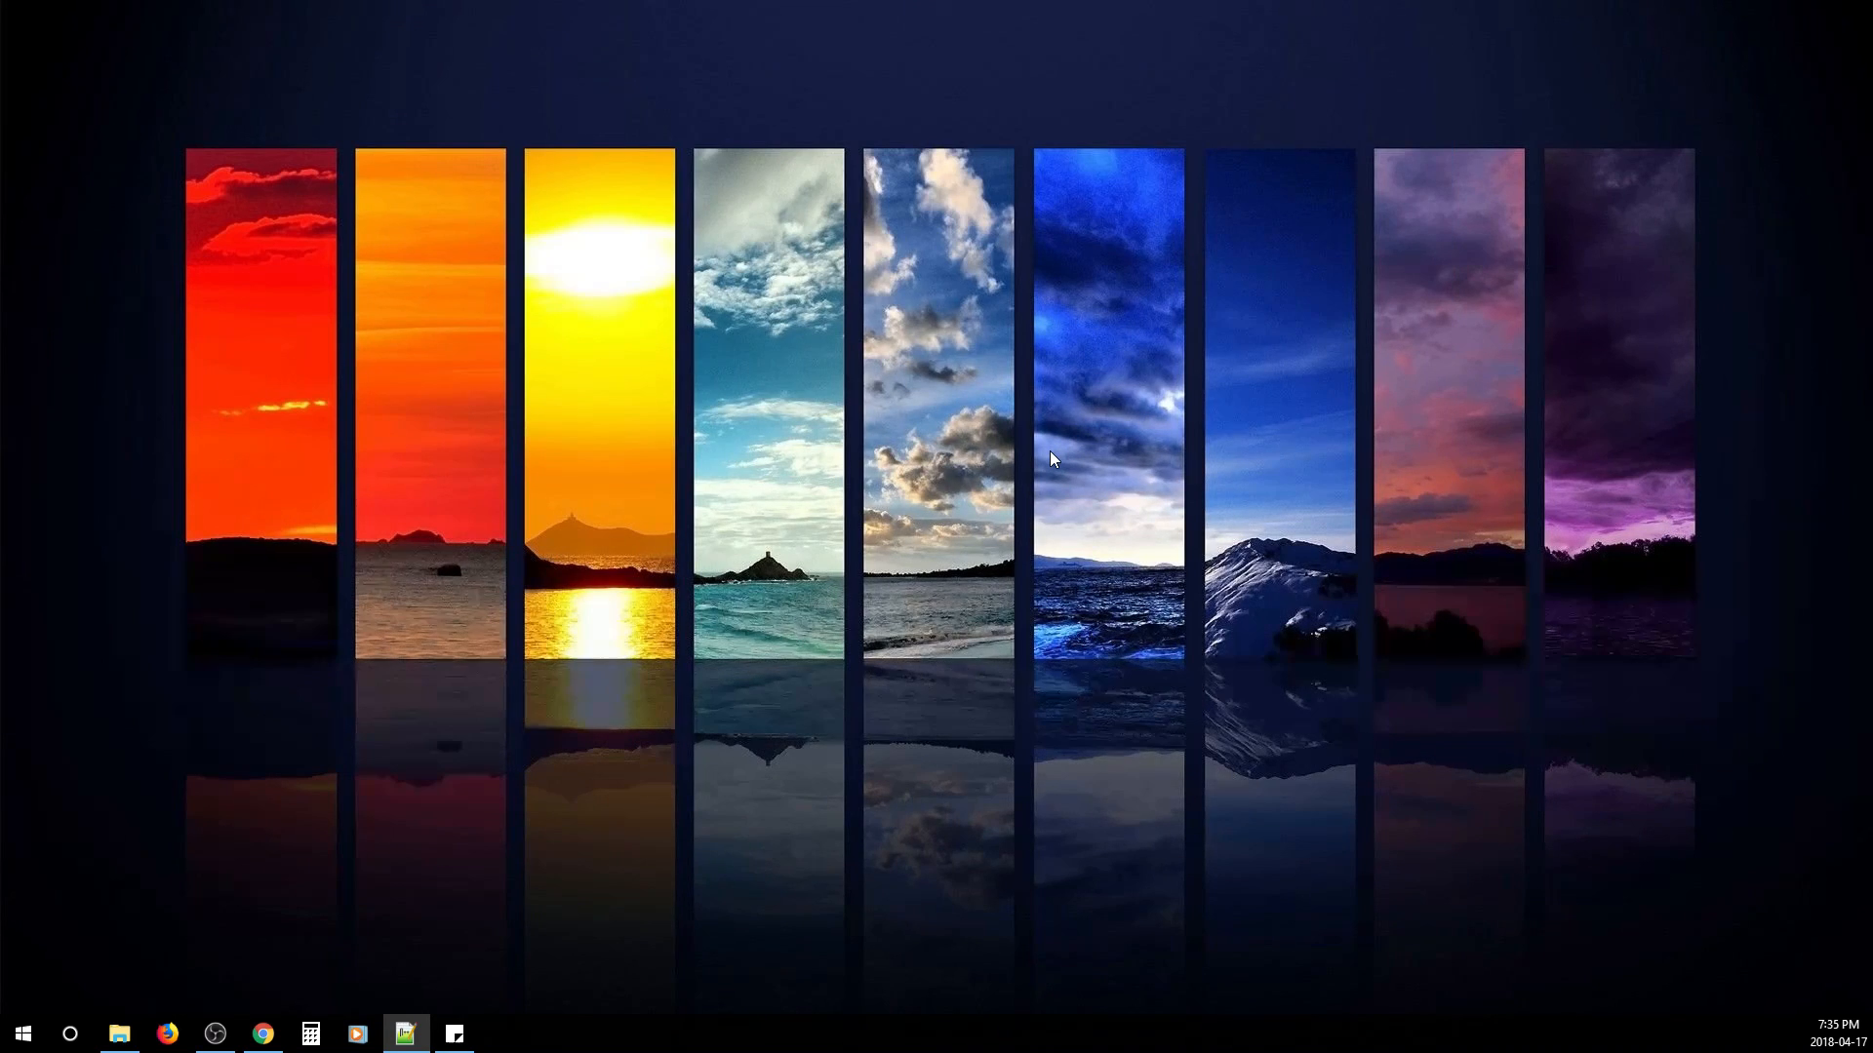